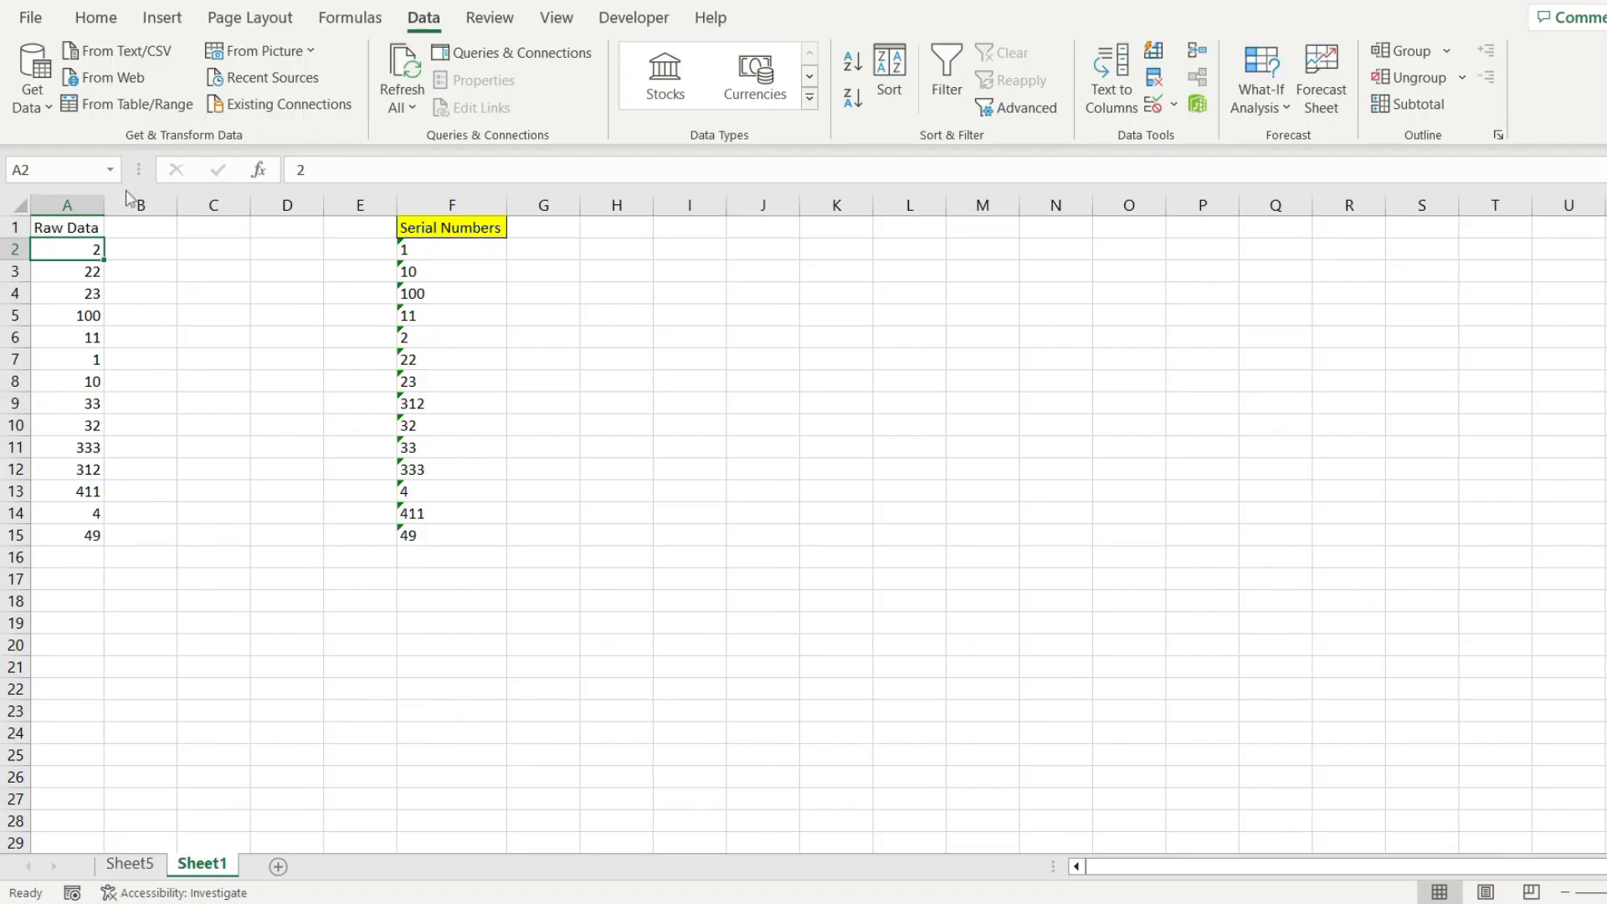
# Inspect the existing text-sorted serial numbers, including the 312 entry.
pyautogui.click(452, 249)
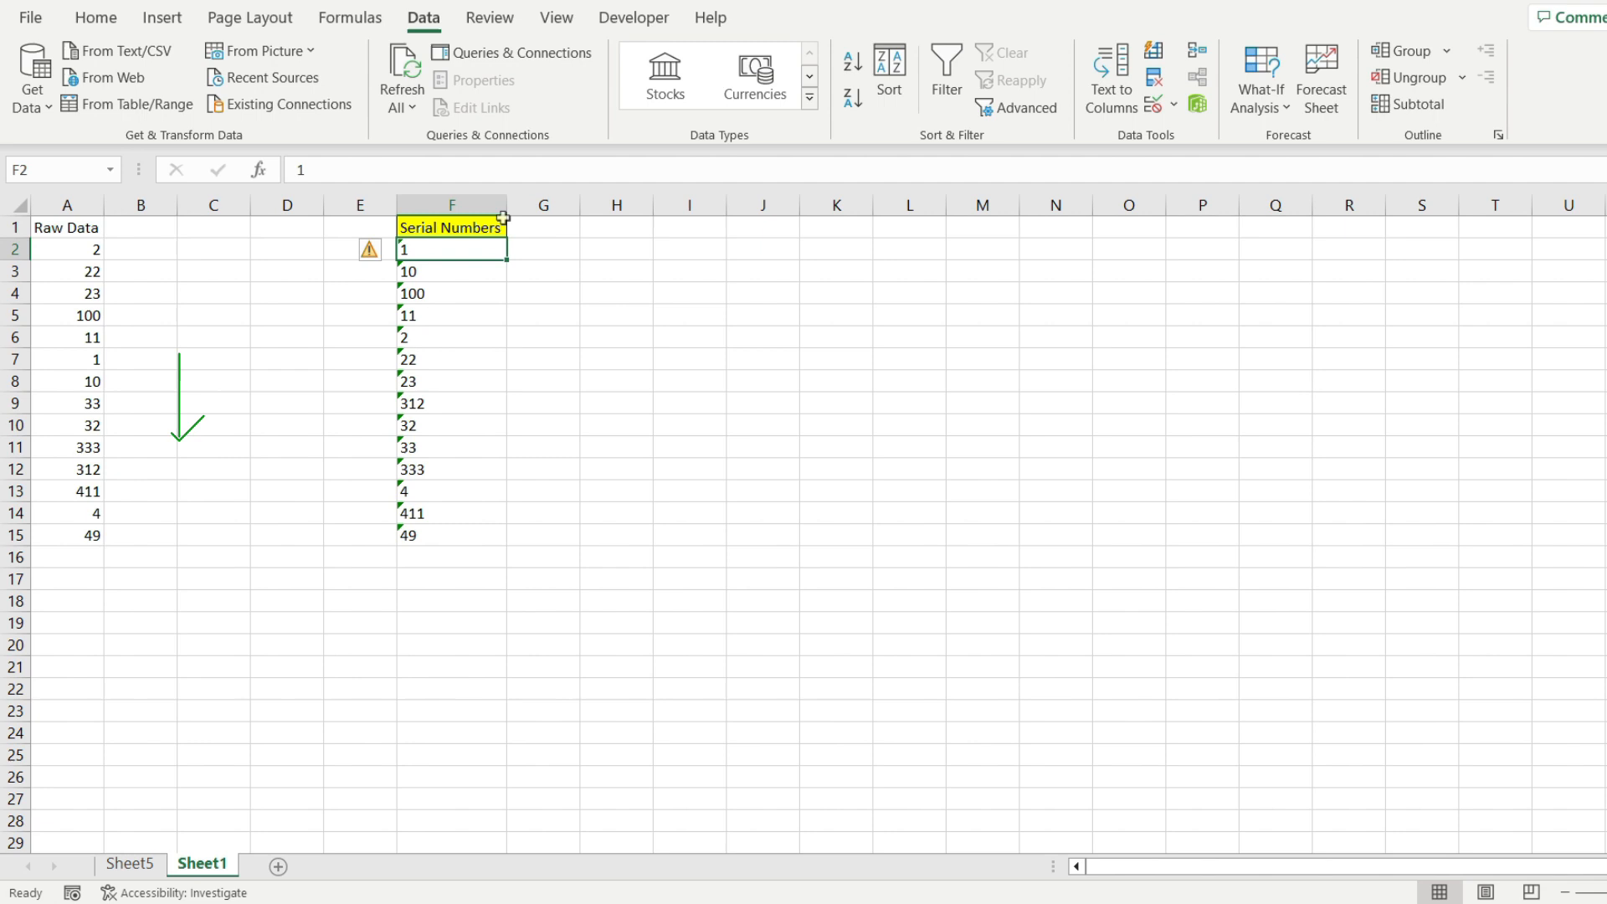
pyautogui.moveTo(424, 293)
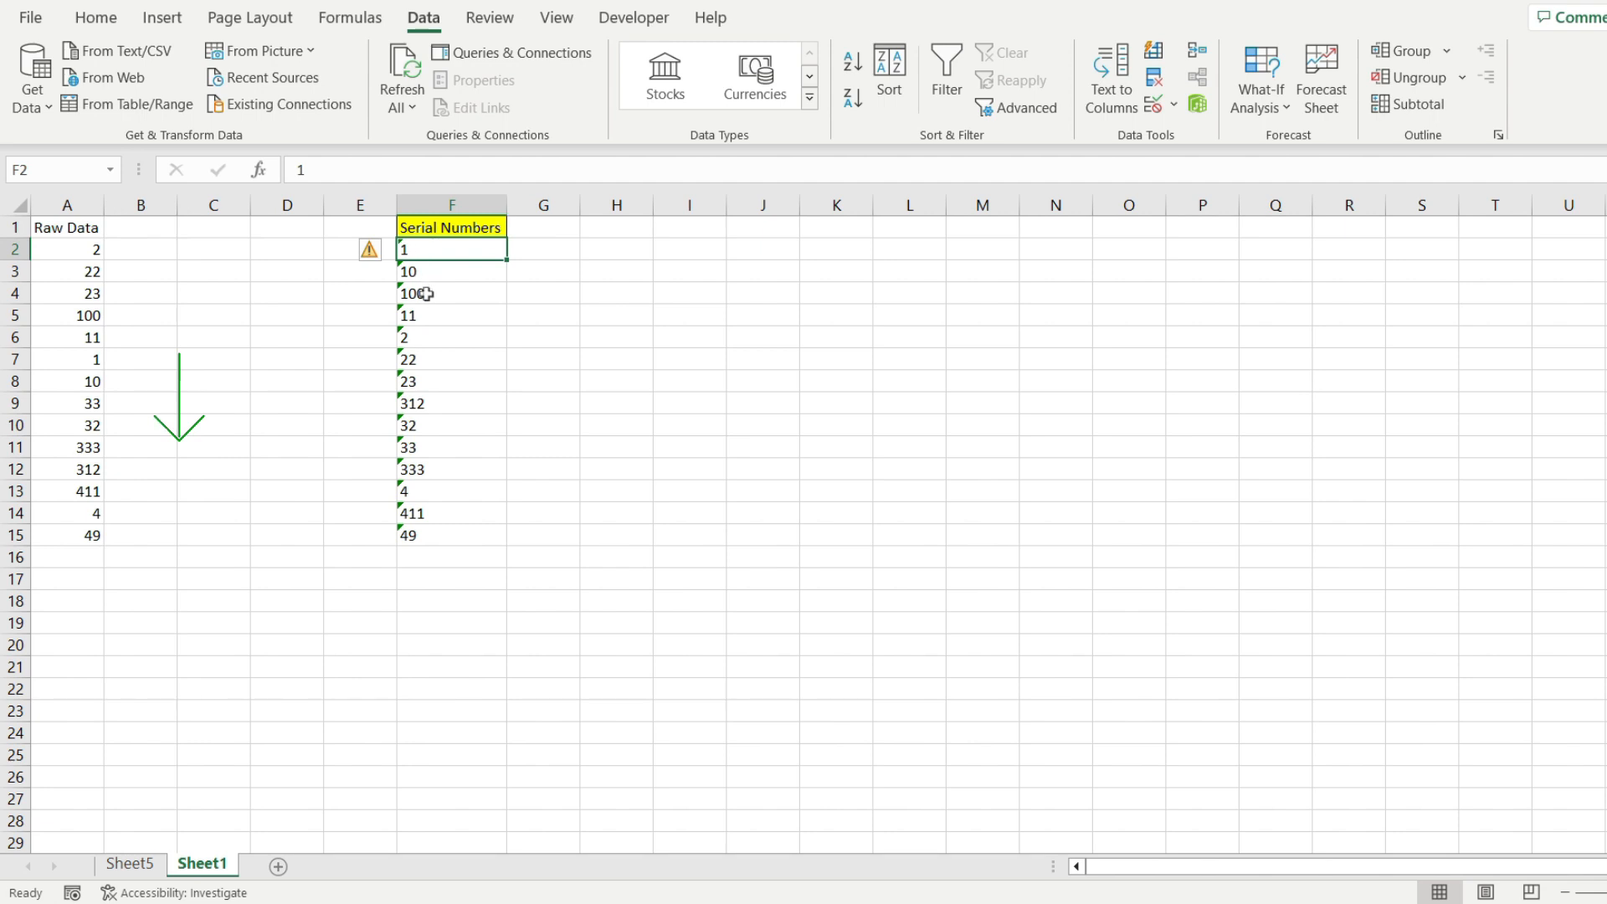
pyautogui.moveTo(451, 250); pyautogui.dragTo(451, 315)
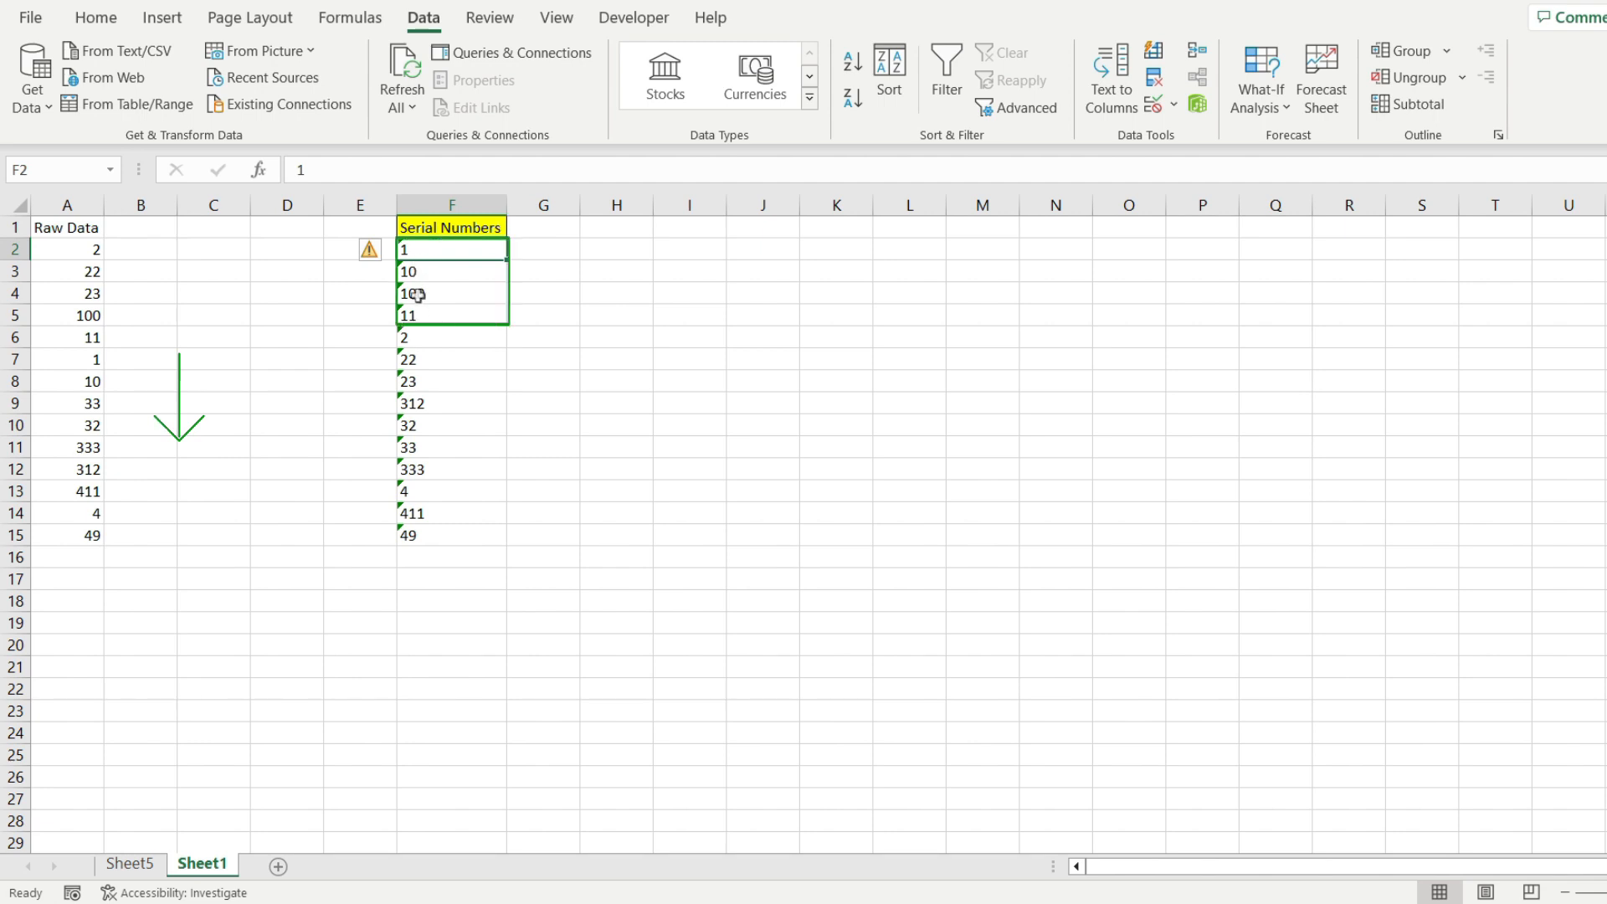
pyautogui.click(451, 402)
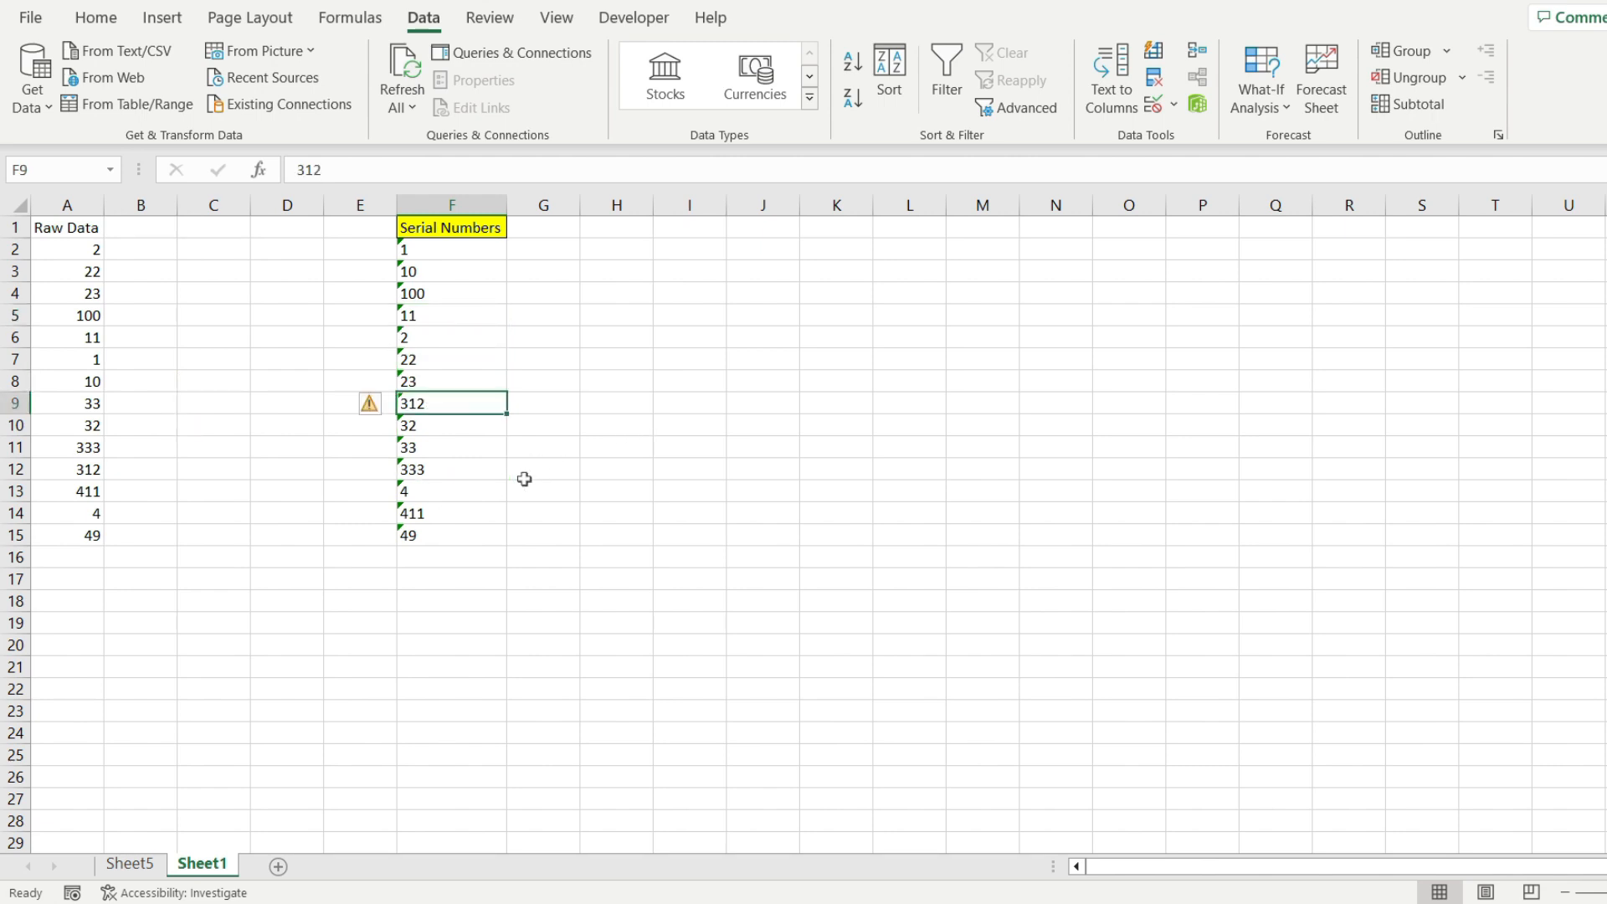
# Enter =TEXT(A2,0) in C2, fill it down to C15, and copy the results.
pyautogui.click(214, 249)
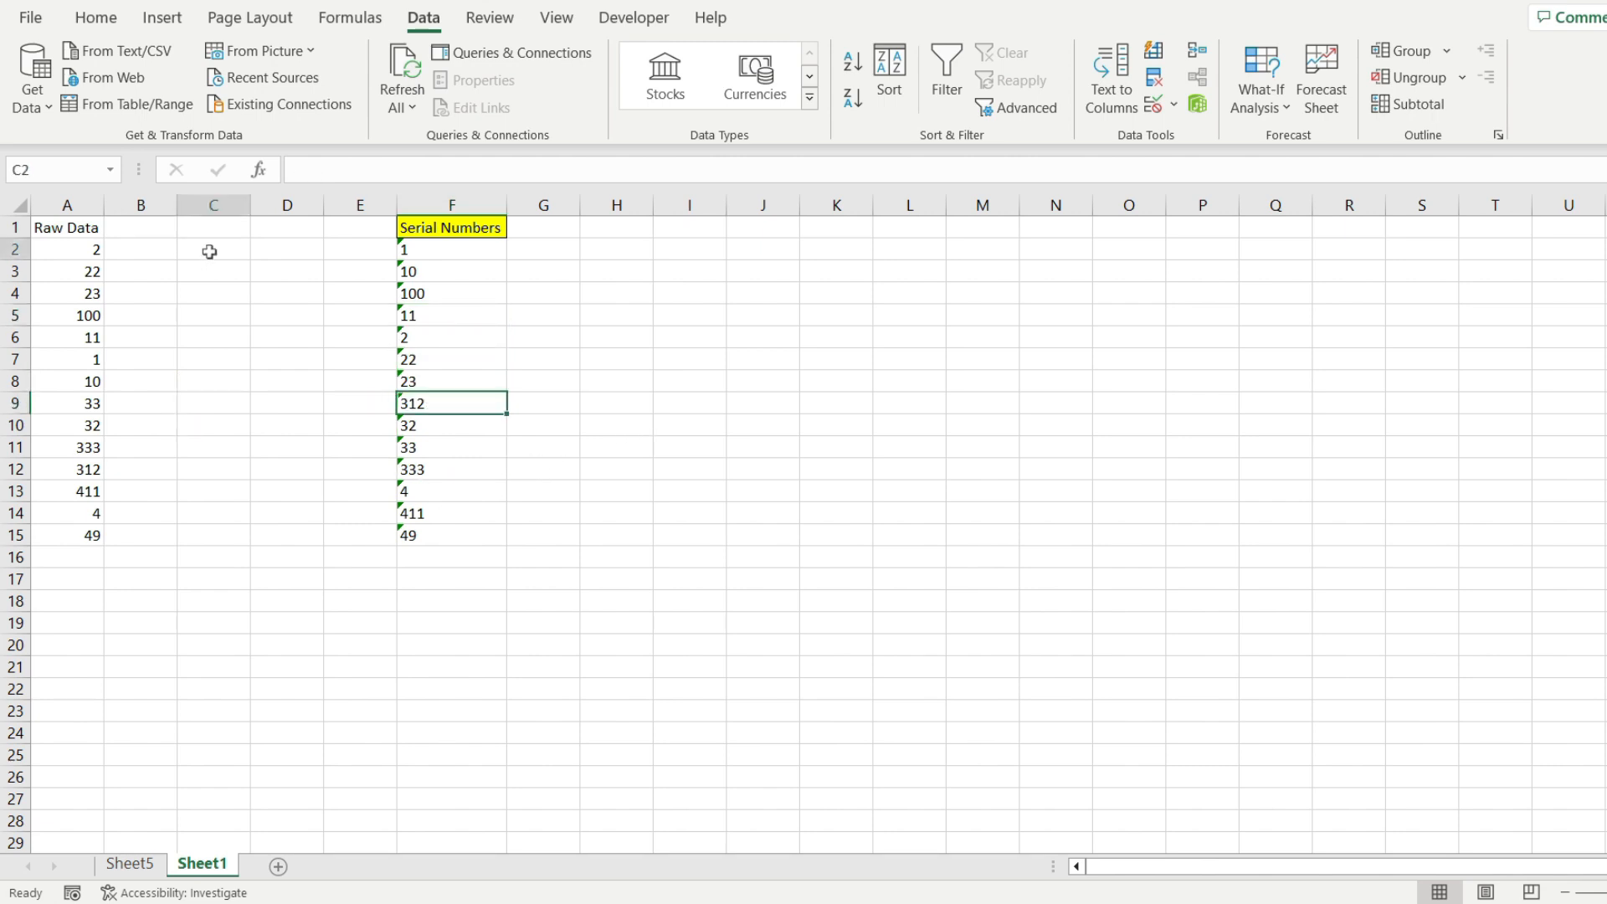
pyautogui.write('=te')
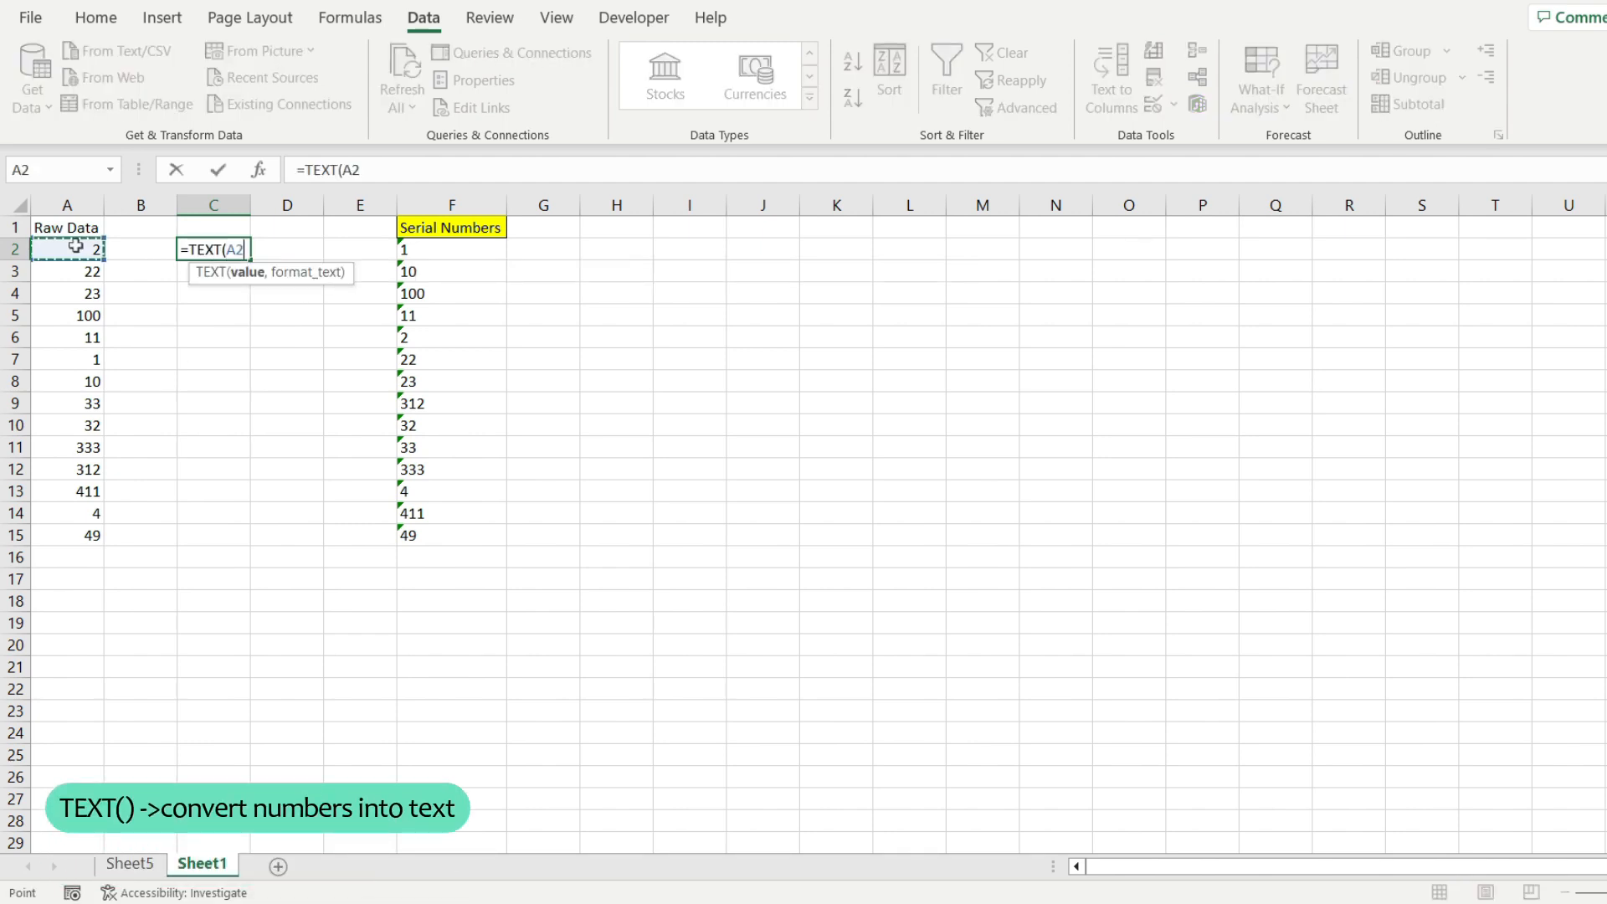
pyautogui.write(',0')
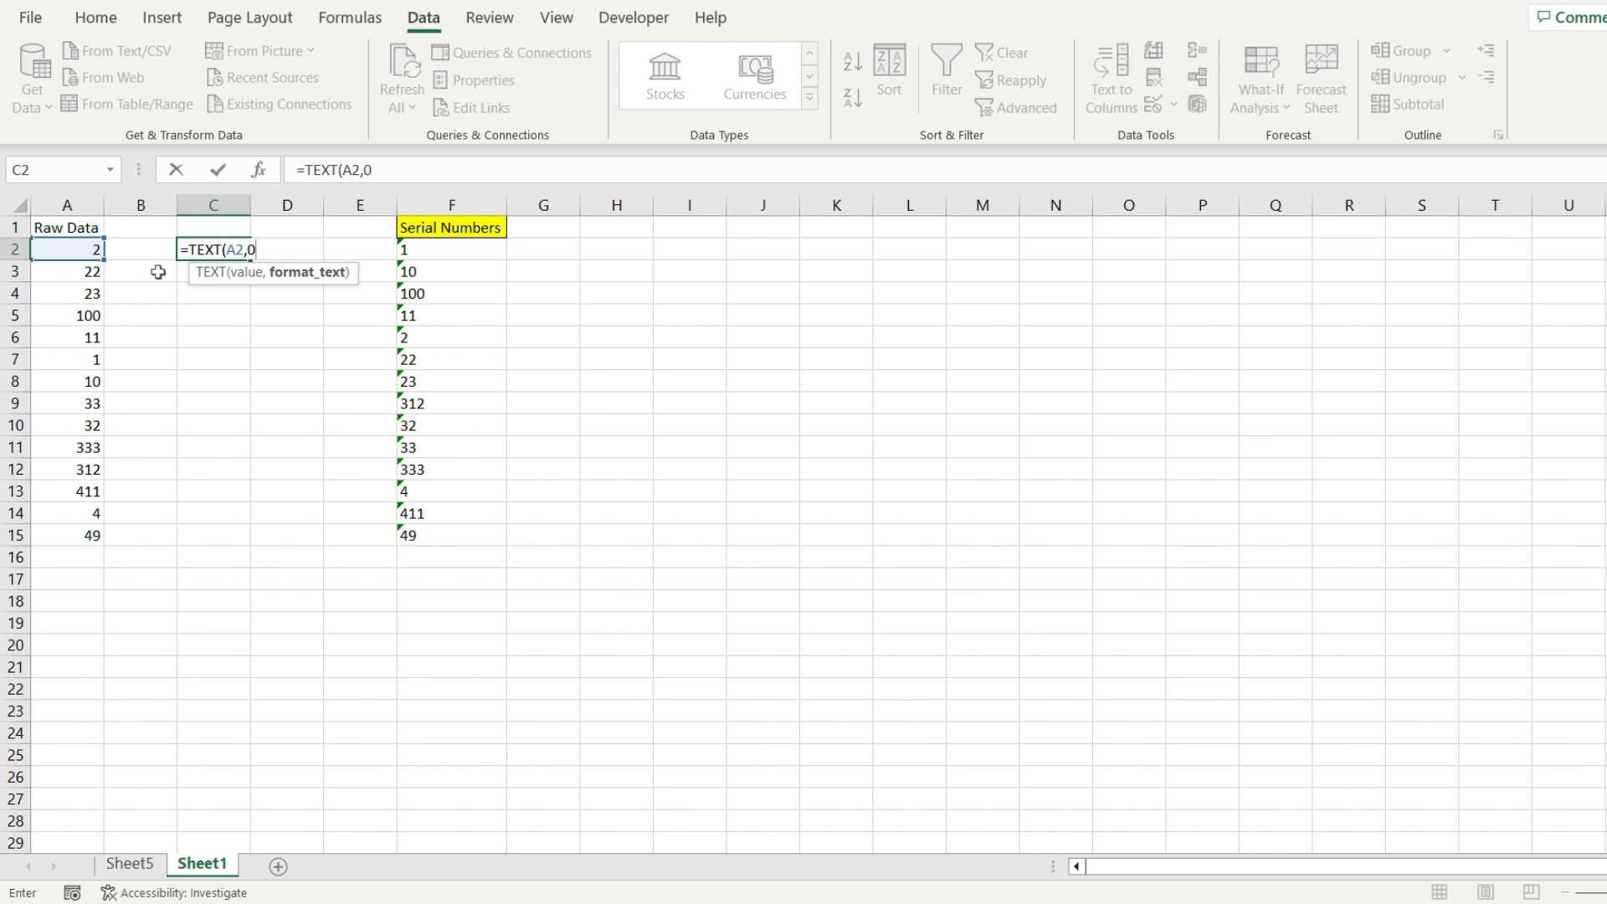
pyautogui.moveTo(40, 271)
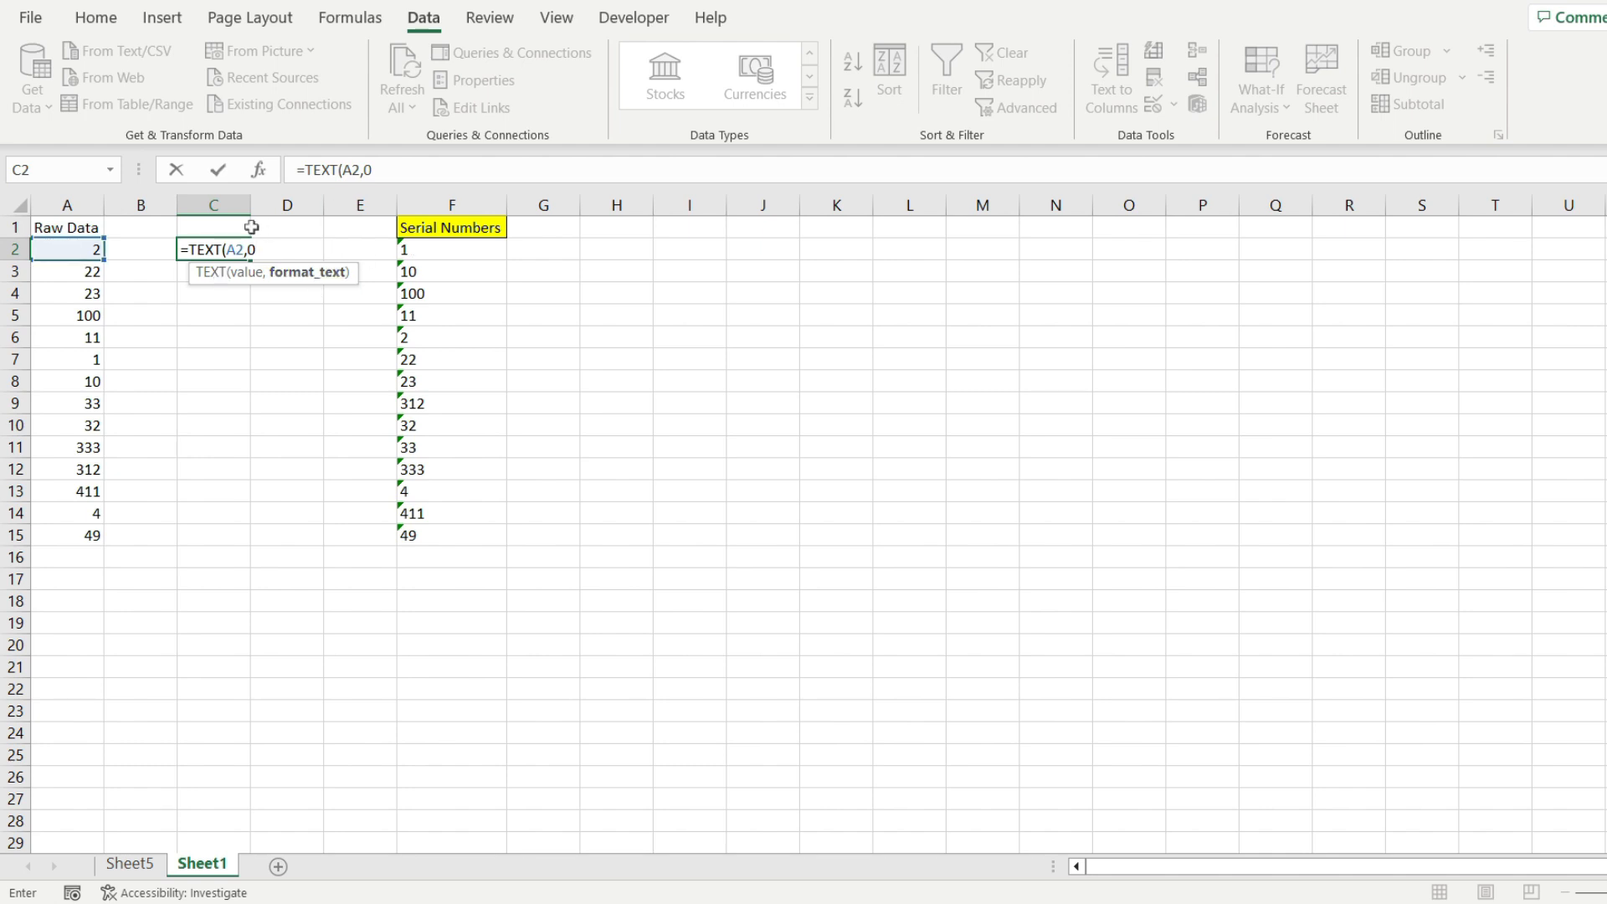
pyautogui.press('Return')
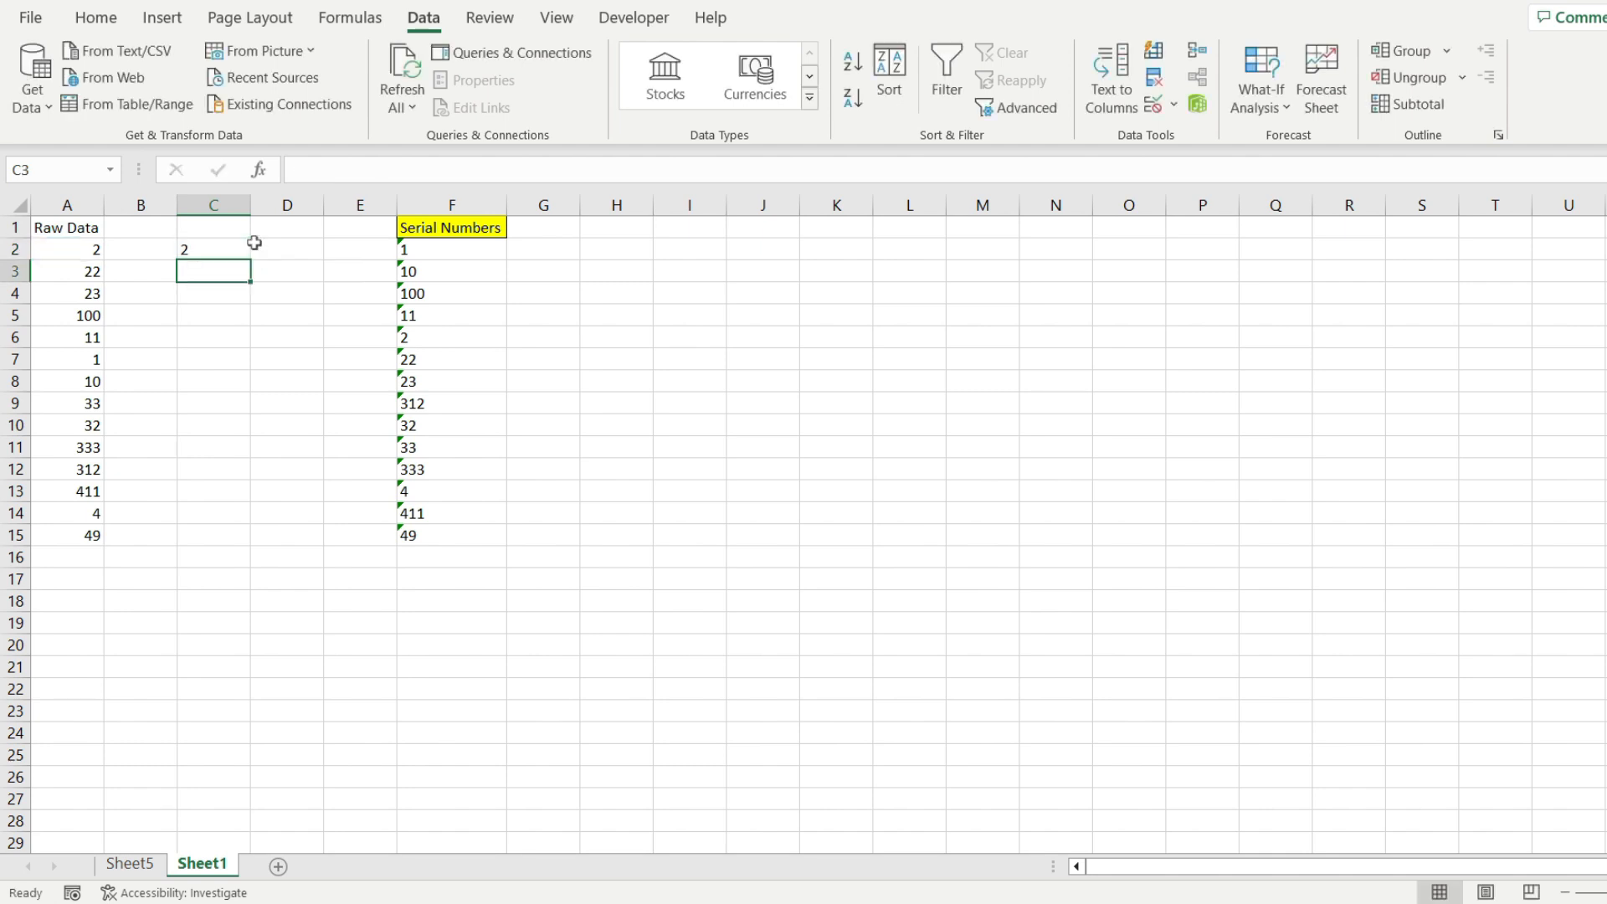
pyautogui.click(213, 250)
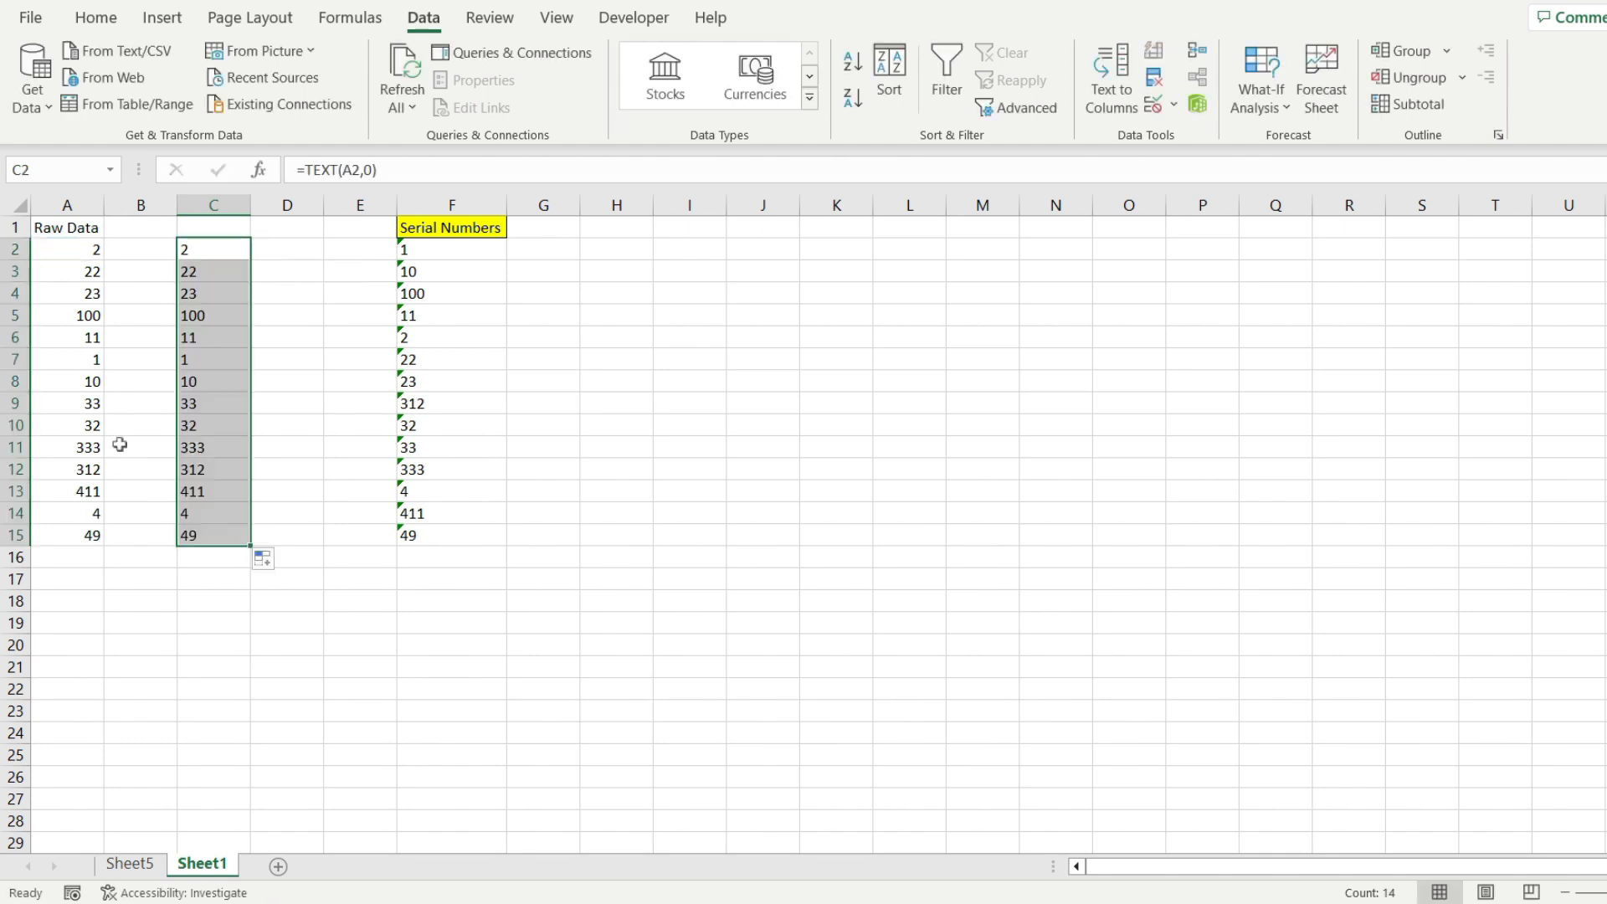
pyautogui.press('ctrl+c')
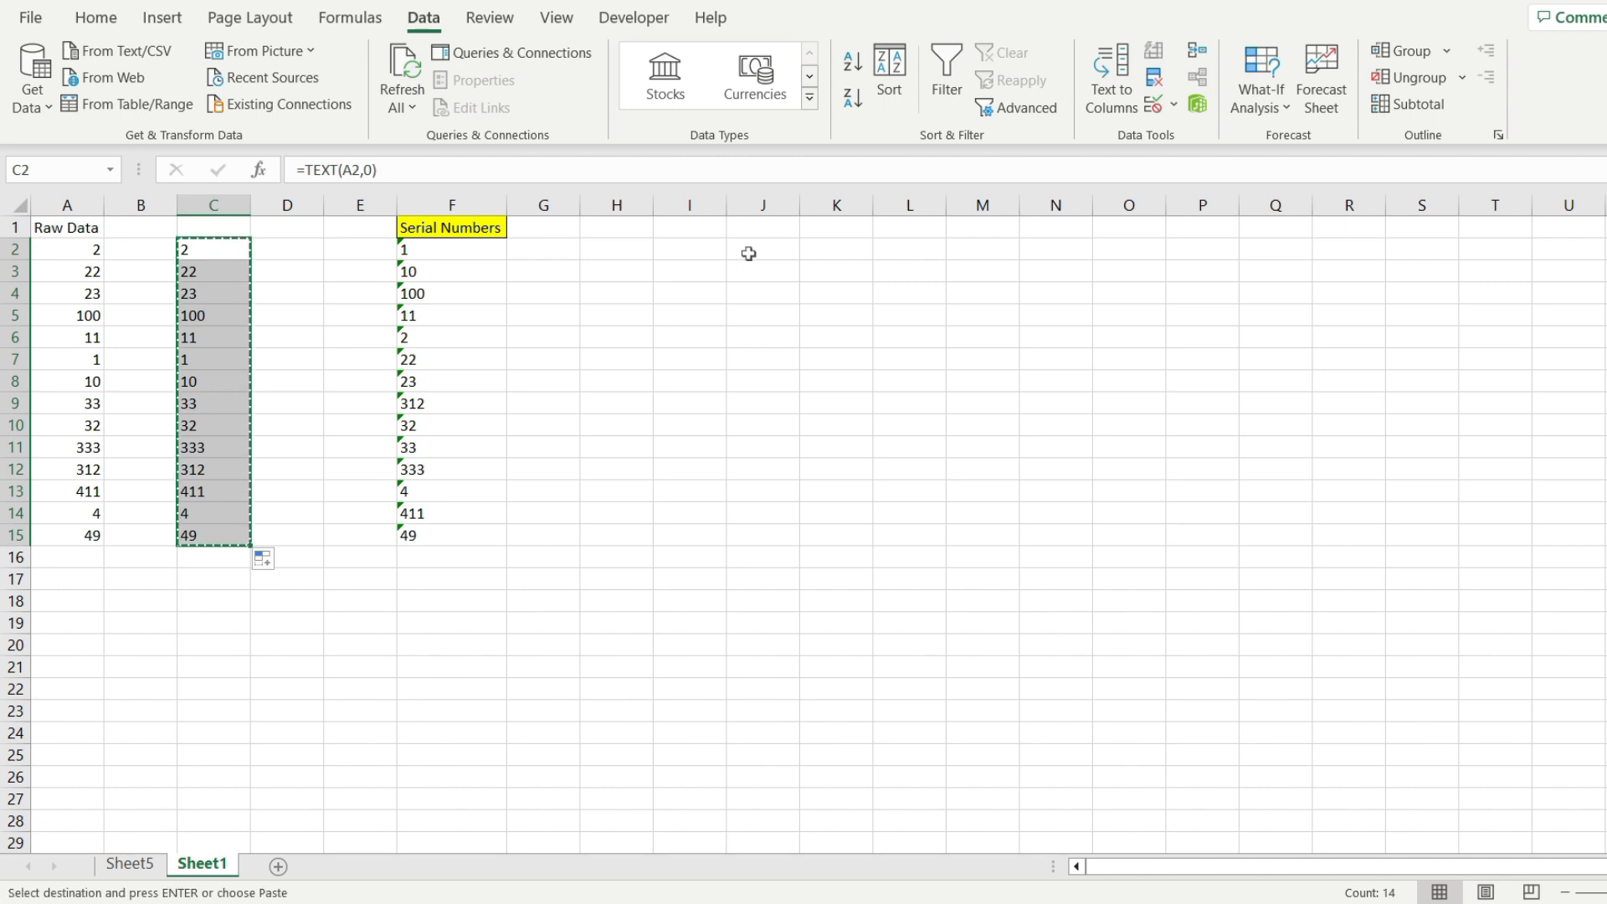
# Choose J2 as the destination for pasting the text values.
pyautogui.click(763, 249)
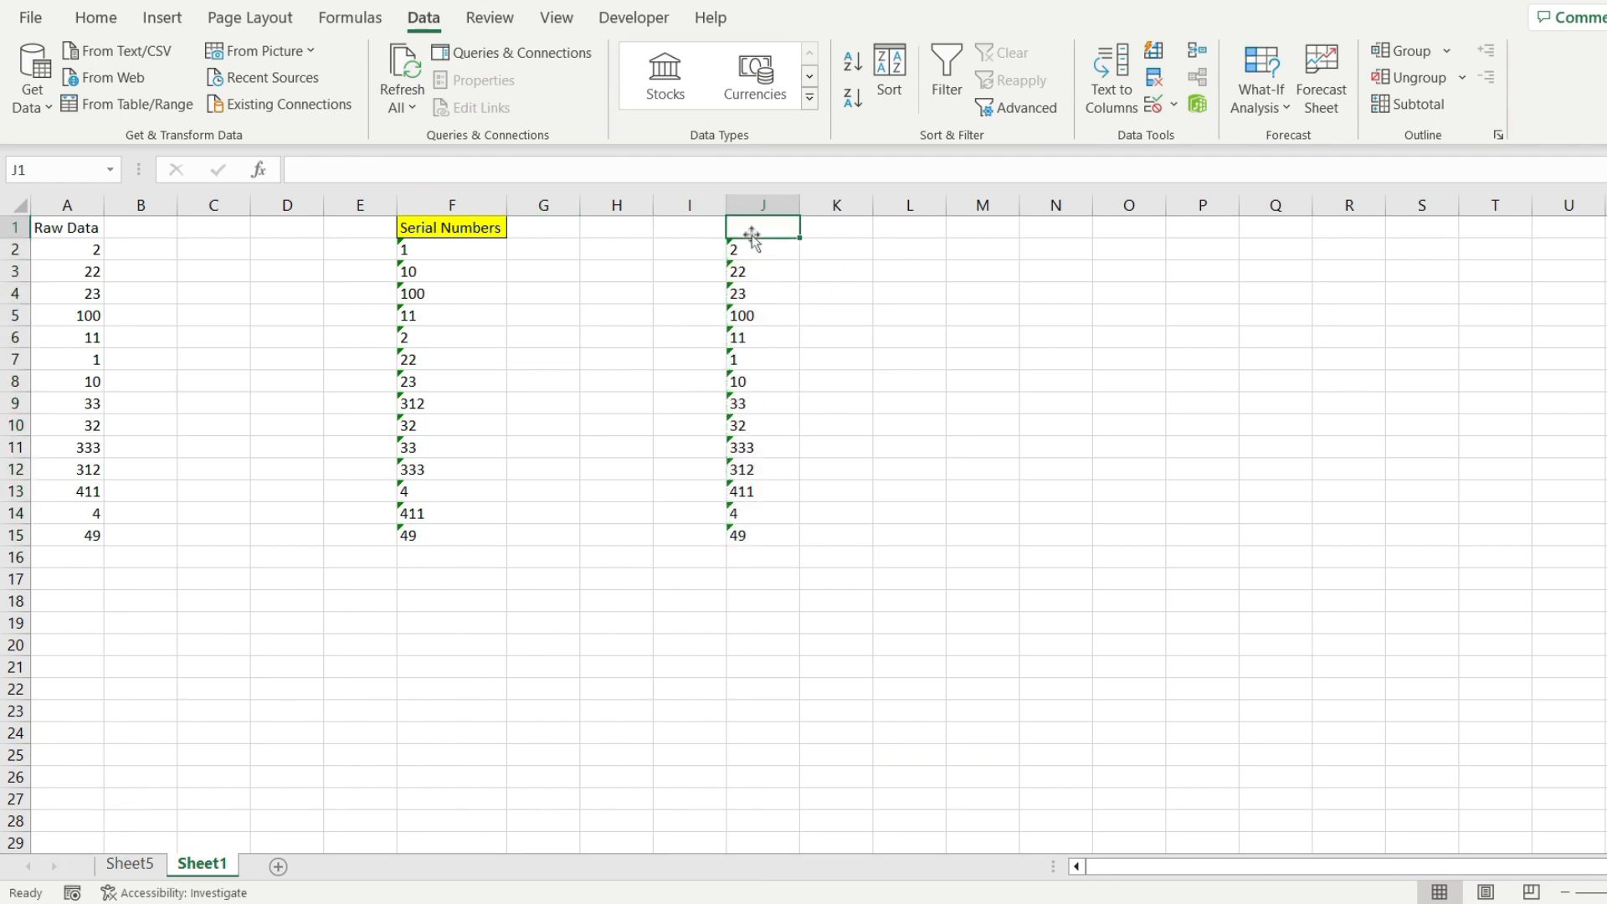
pyautogui.moveTo(813, 327)
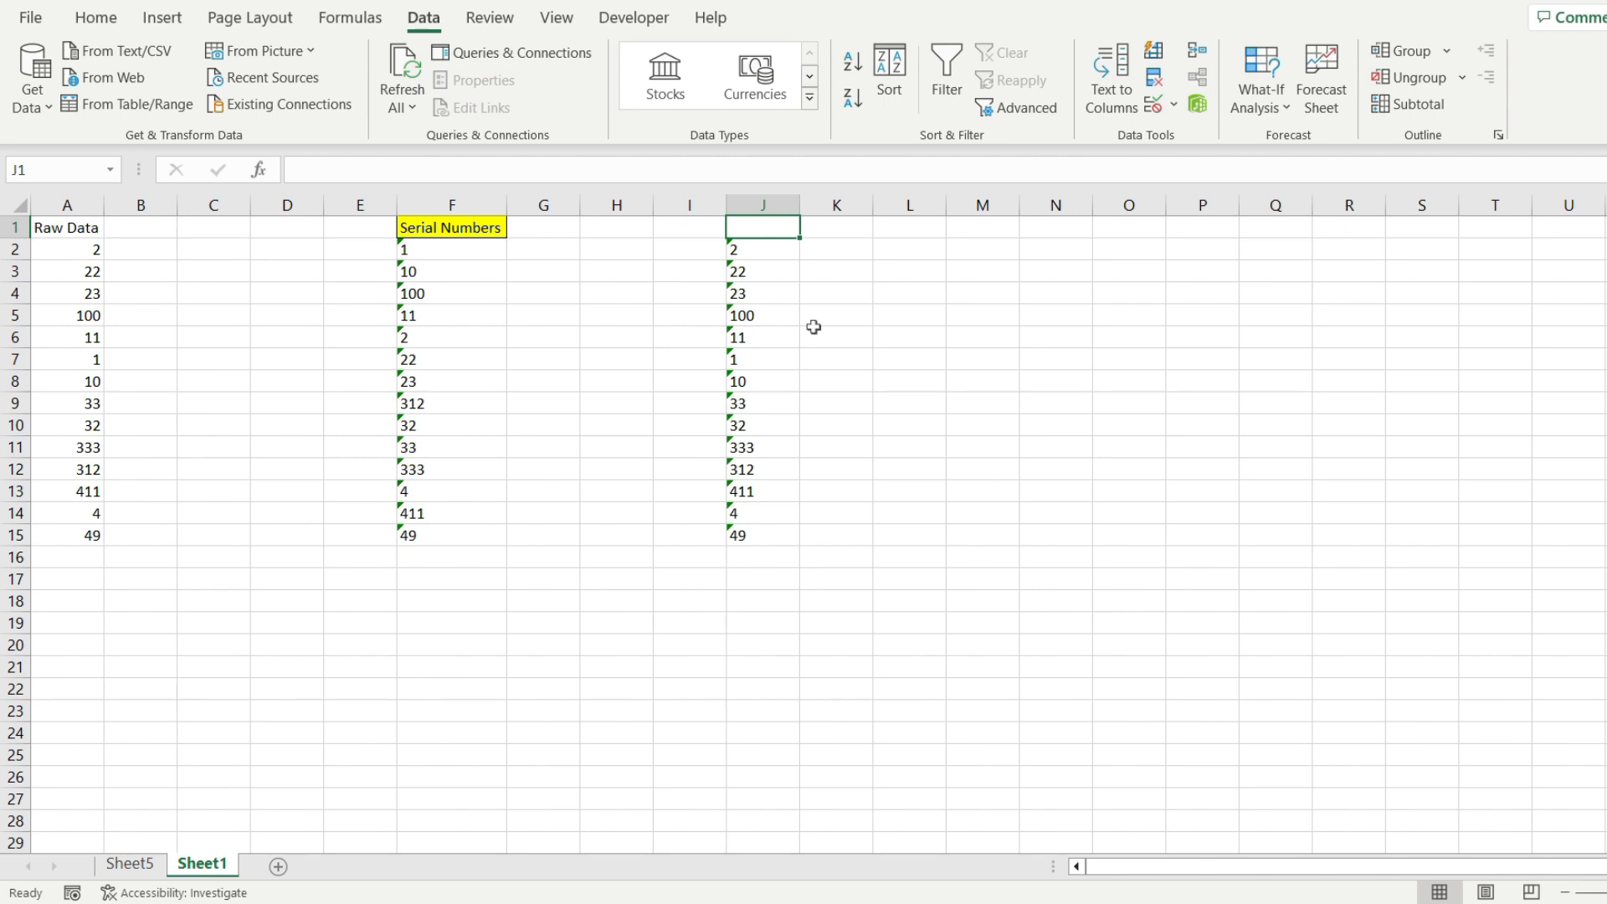
pyautogui.moveTo(725, 287)
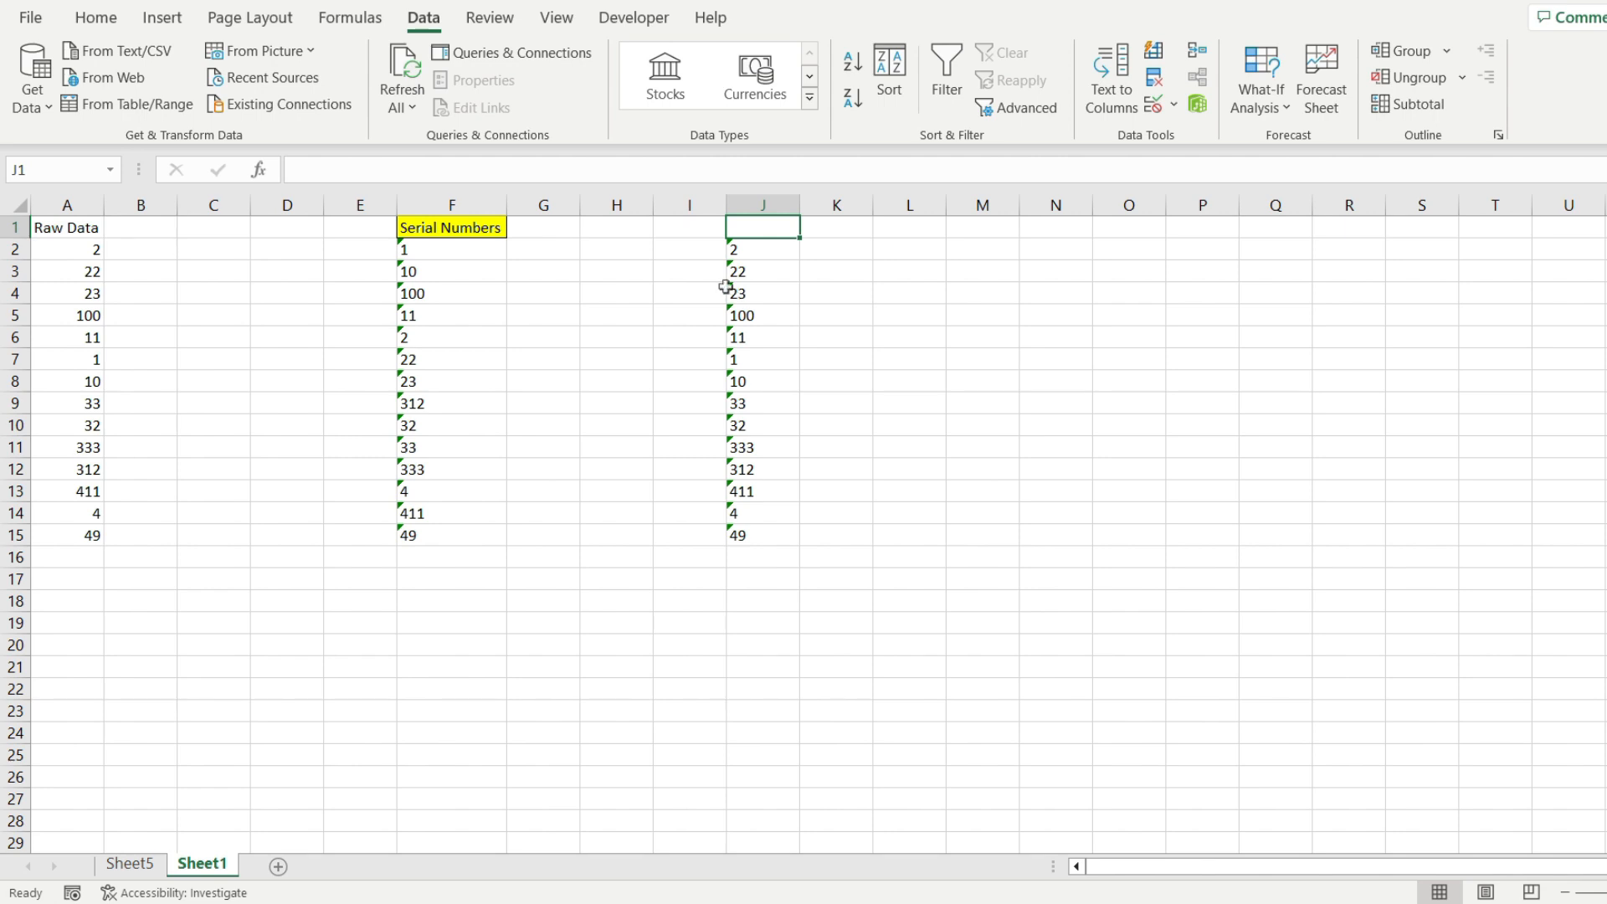
# Label J1 'Header' and select the Header column with its text values.
pyautogui.write('Header')
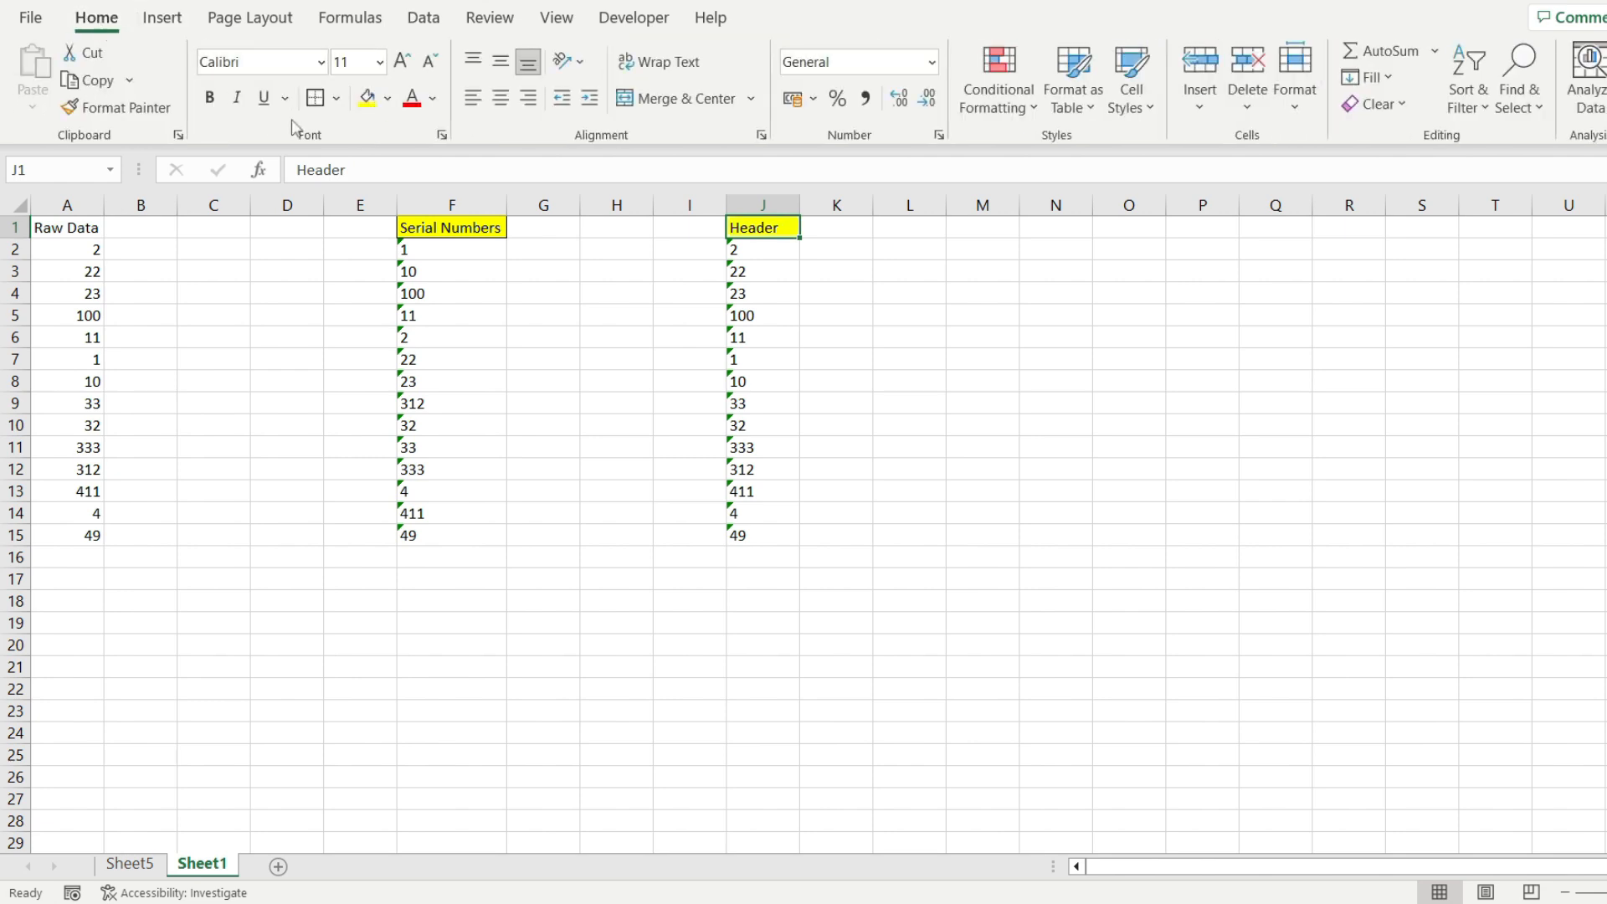
pyautogui.click(763, 293)
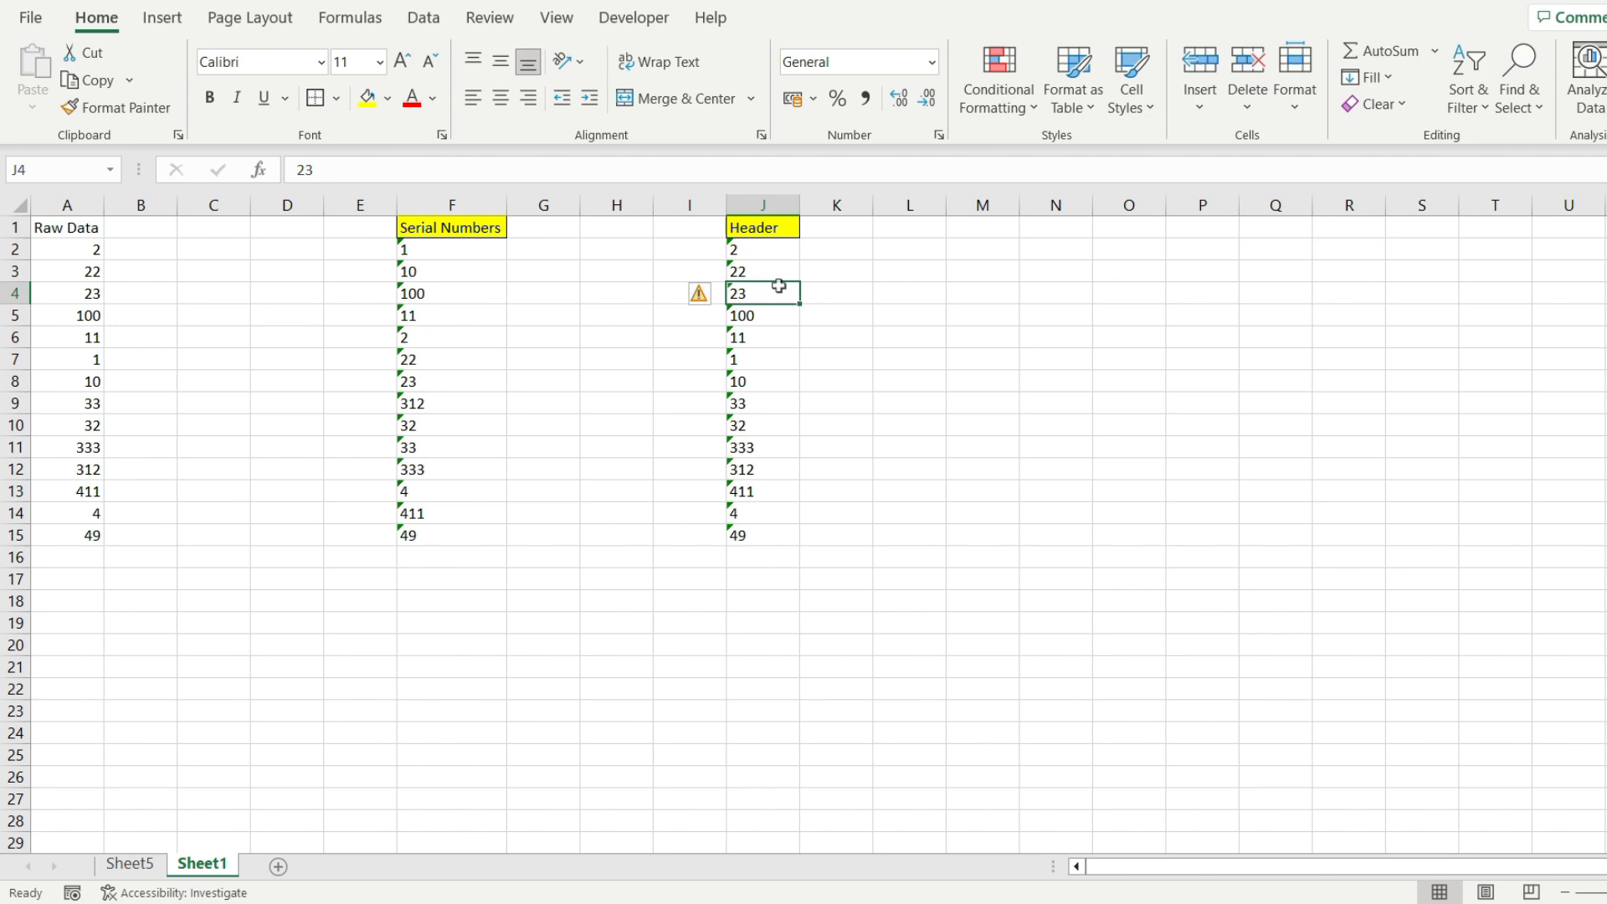
pyautogui.click(763, 204)
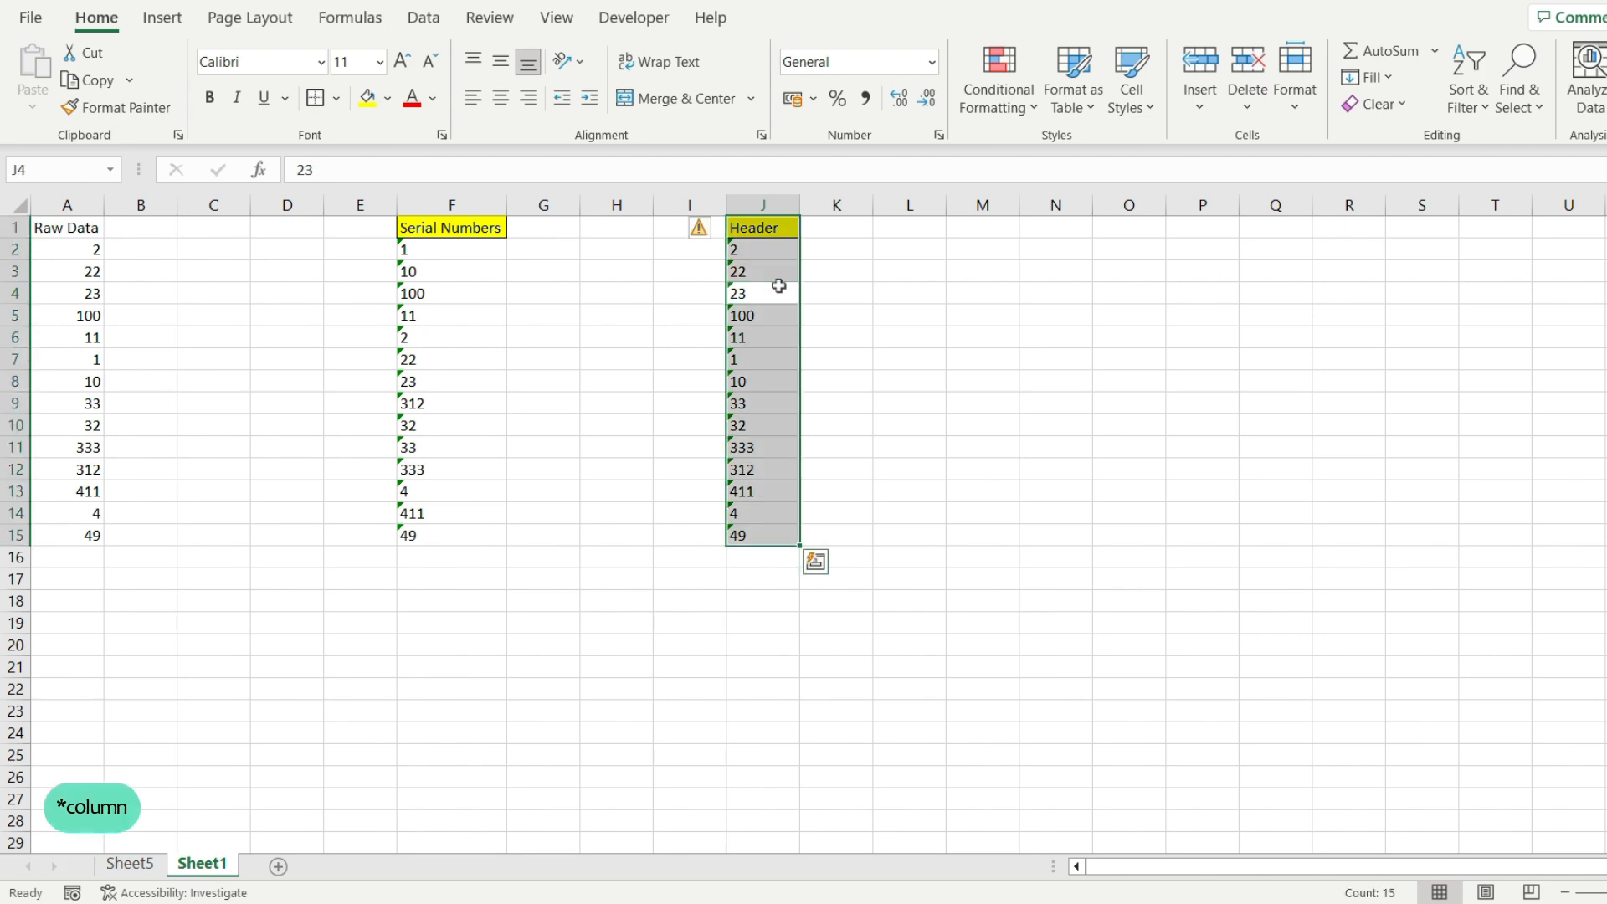
pyautogui.click(422, 17)
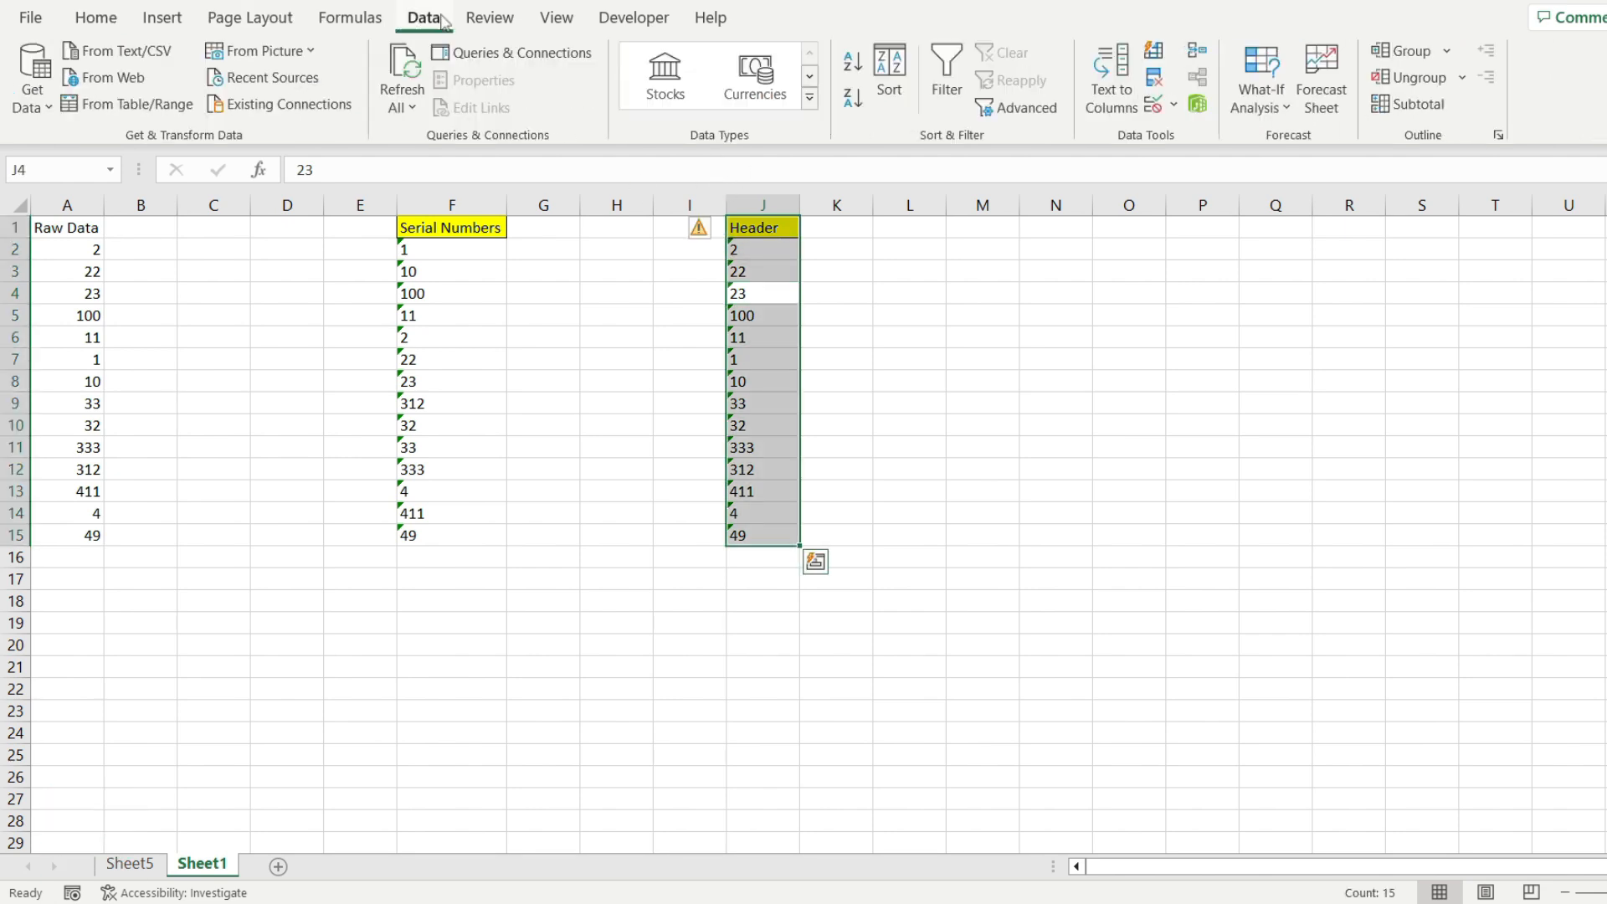
# Sort column J A to Z on cell values, treating numbers stored as text separately.
pyautogui.click(887, 72)
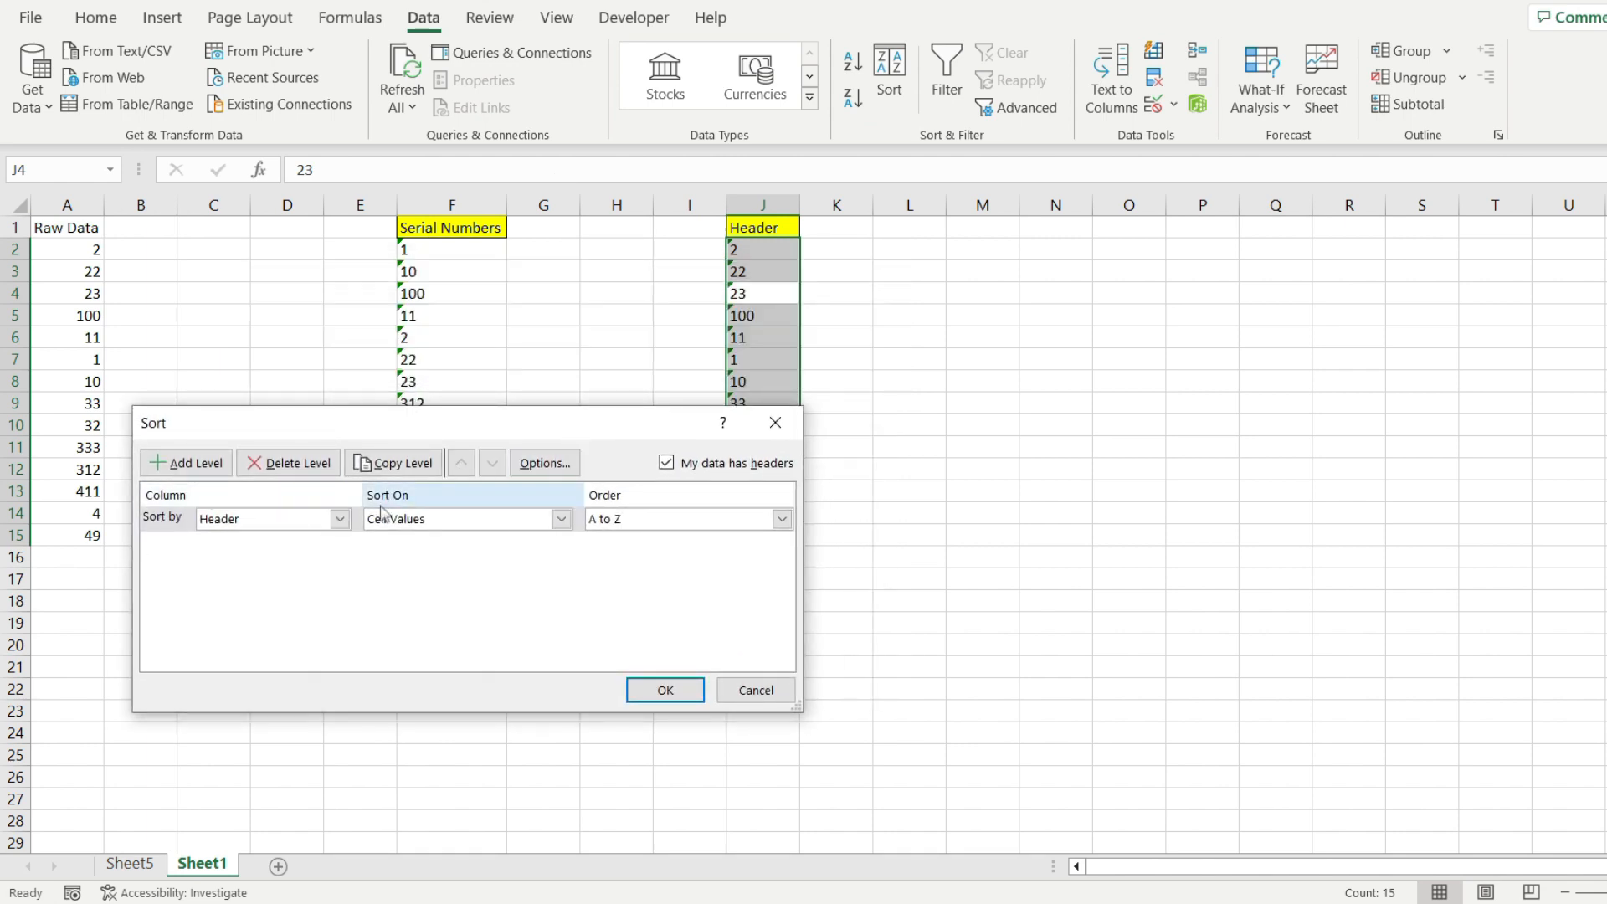
pyautogui.click(561, 519)
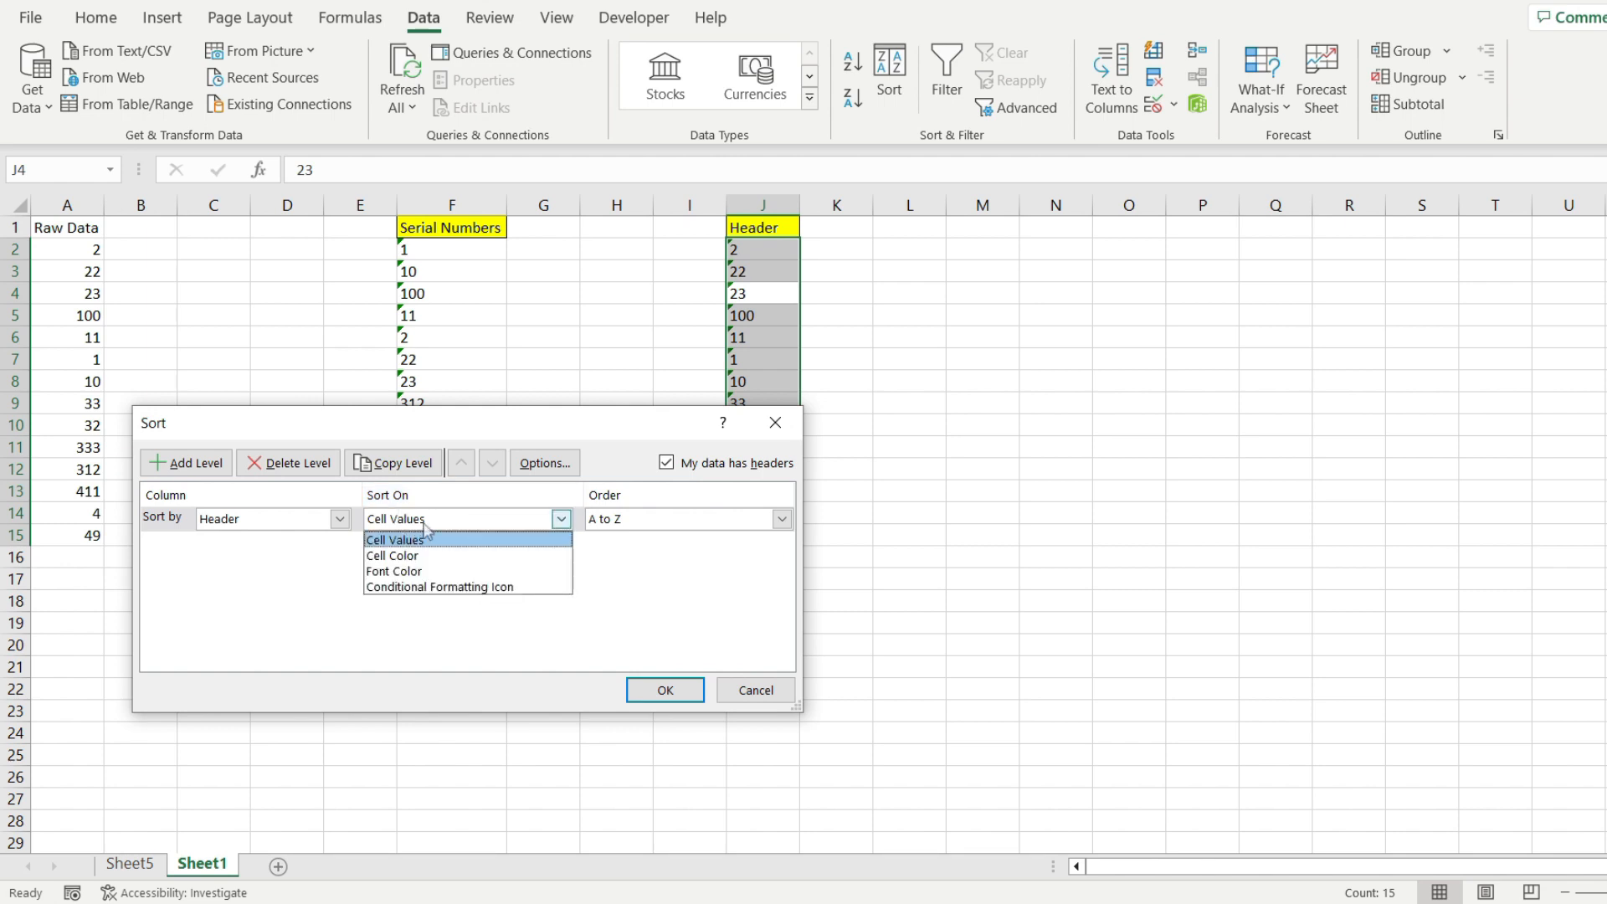
pyautogui.click(664, 688)
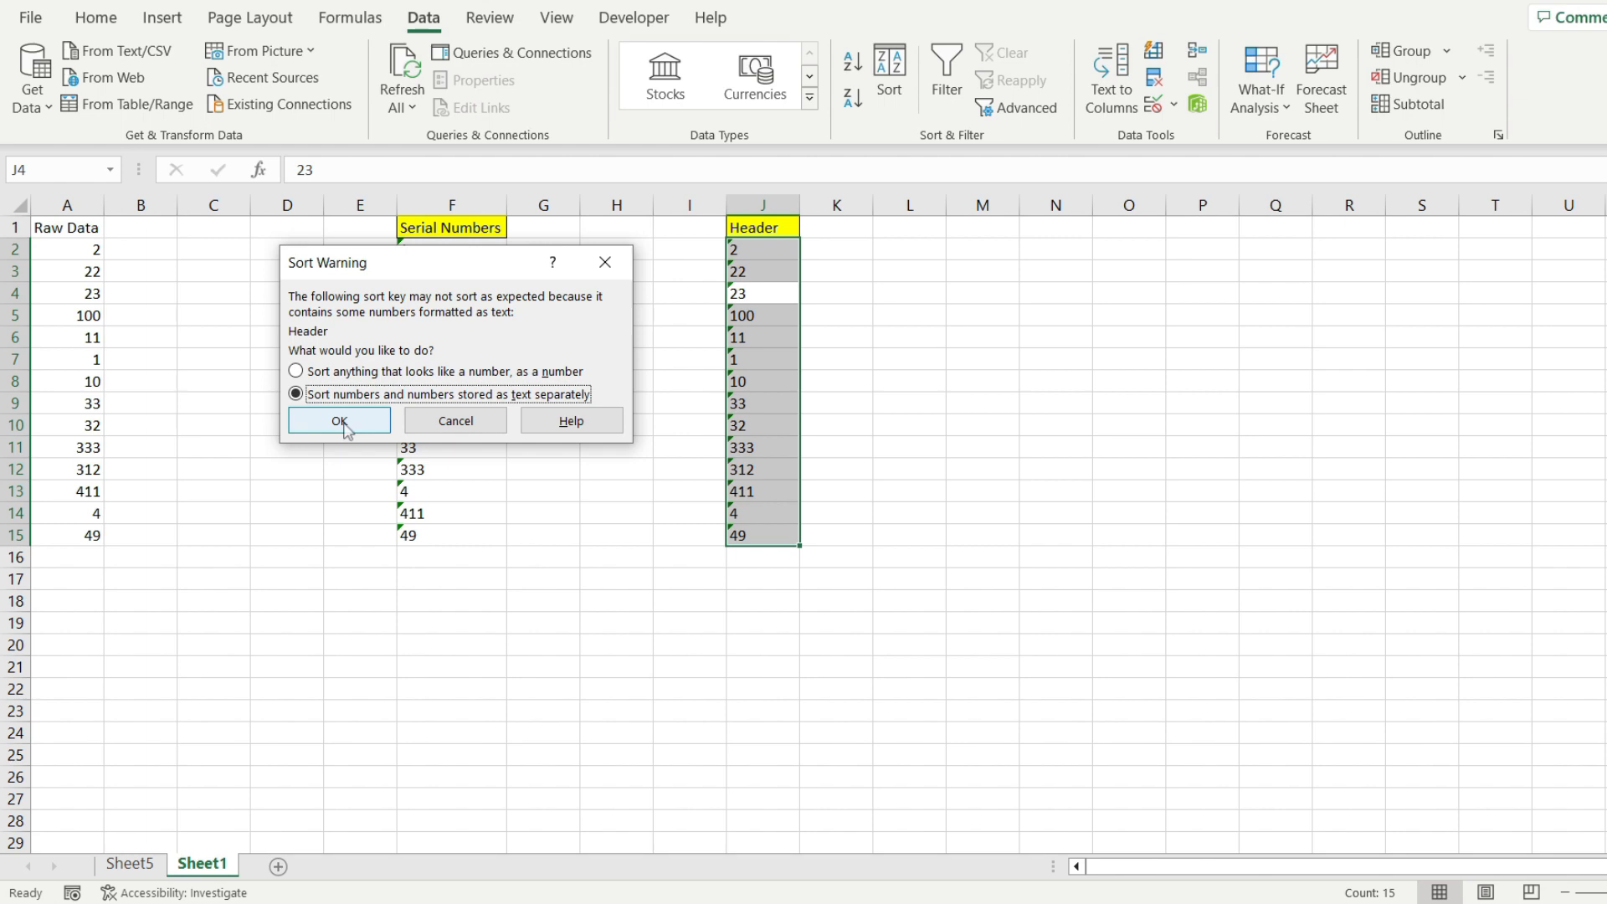
pyautogui.click(338, 420)
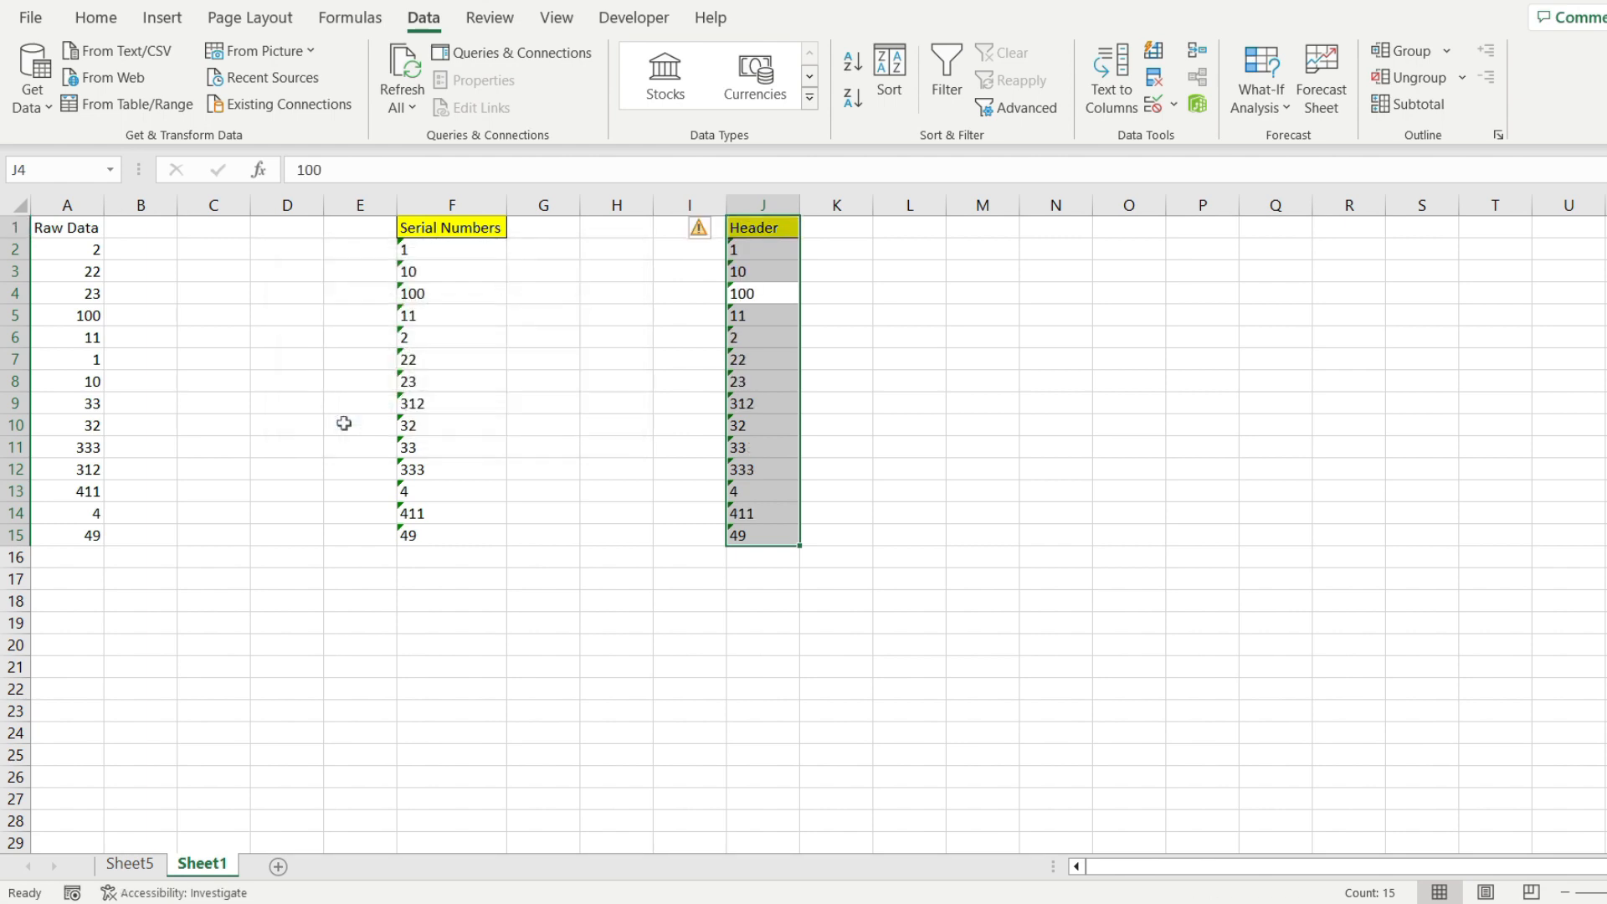
pyautogui.click(763, 227)
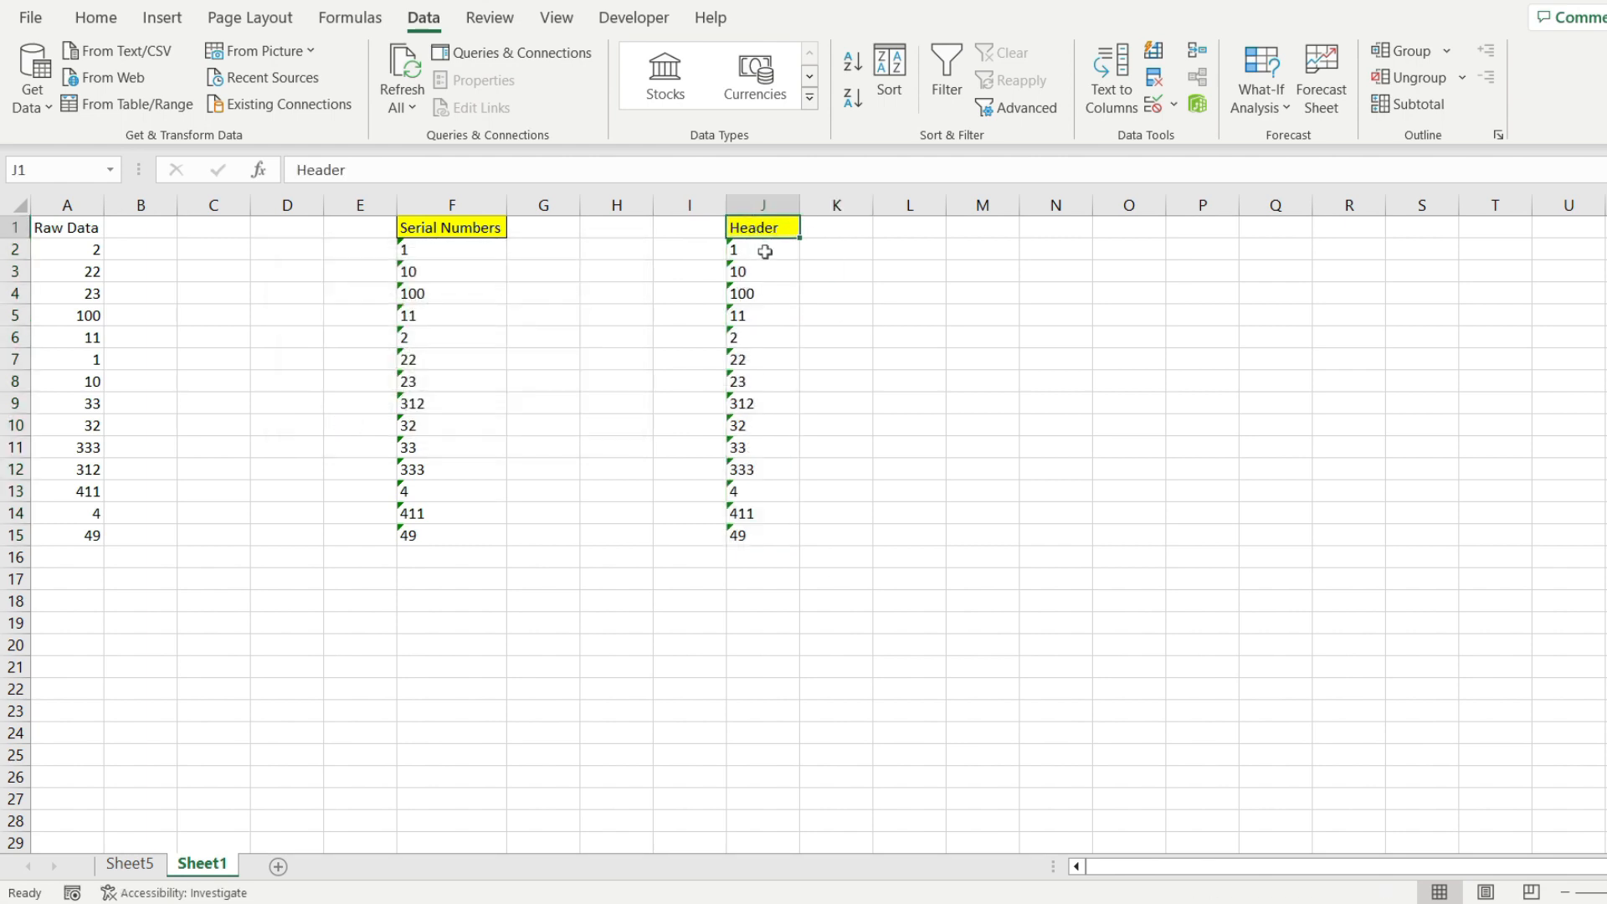
pyautogui.click(762, 249)
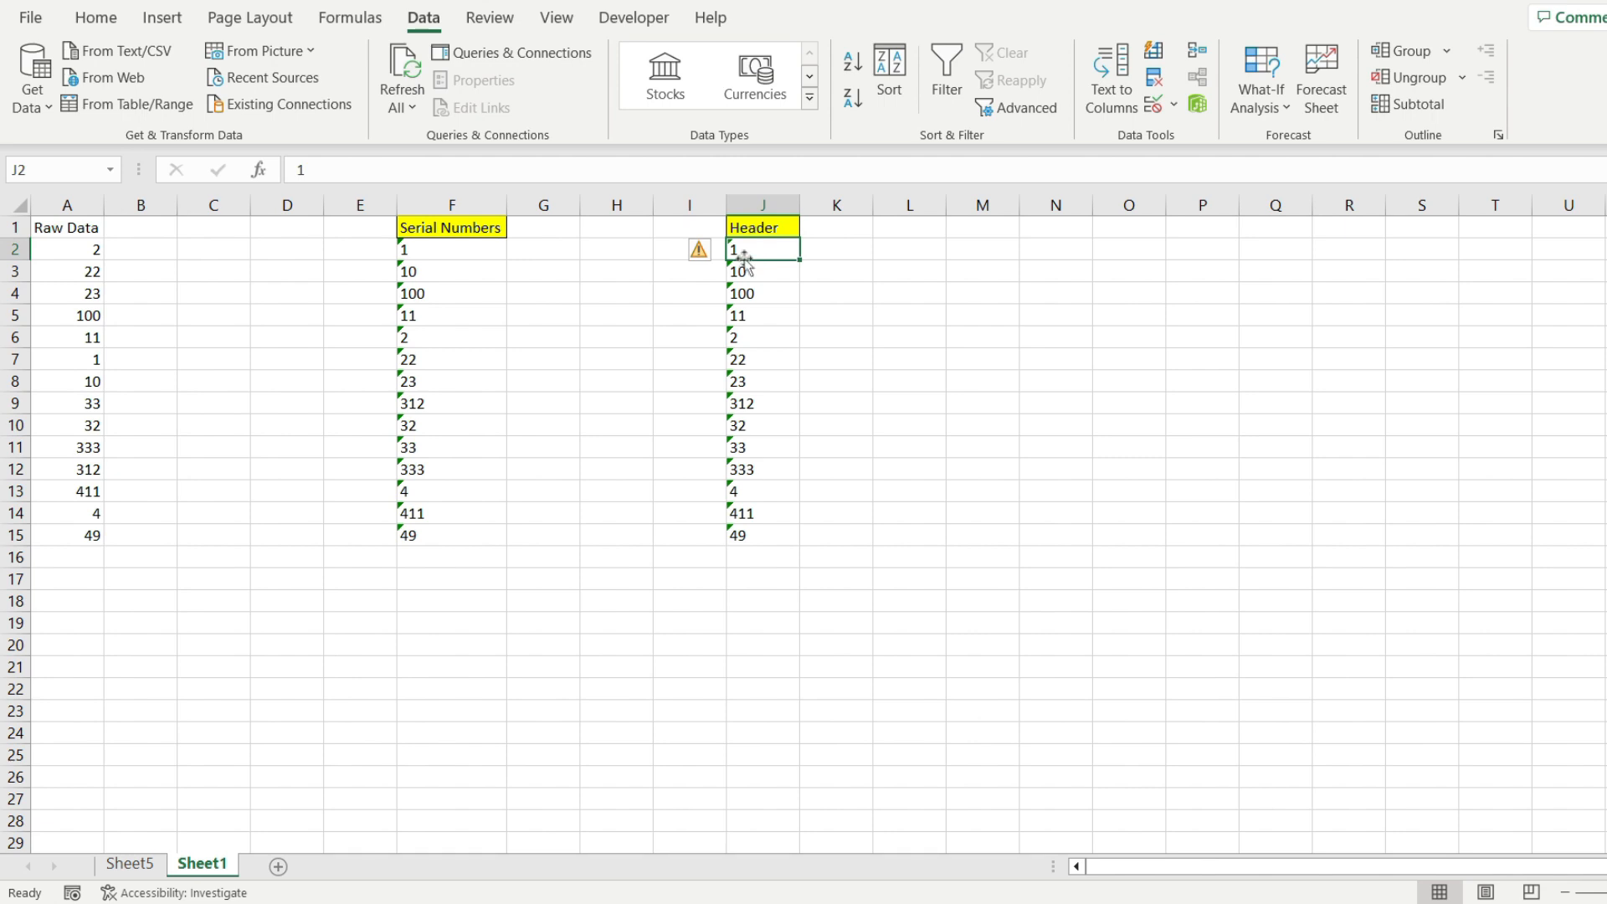
pyautogui.click(762, 314)
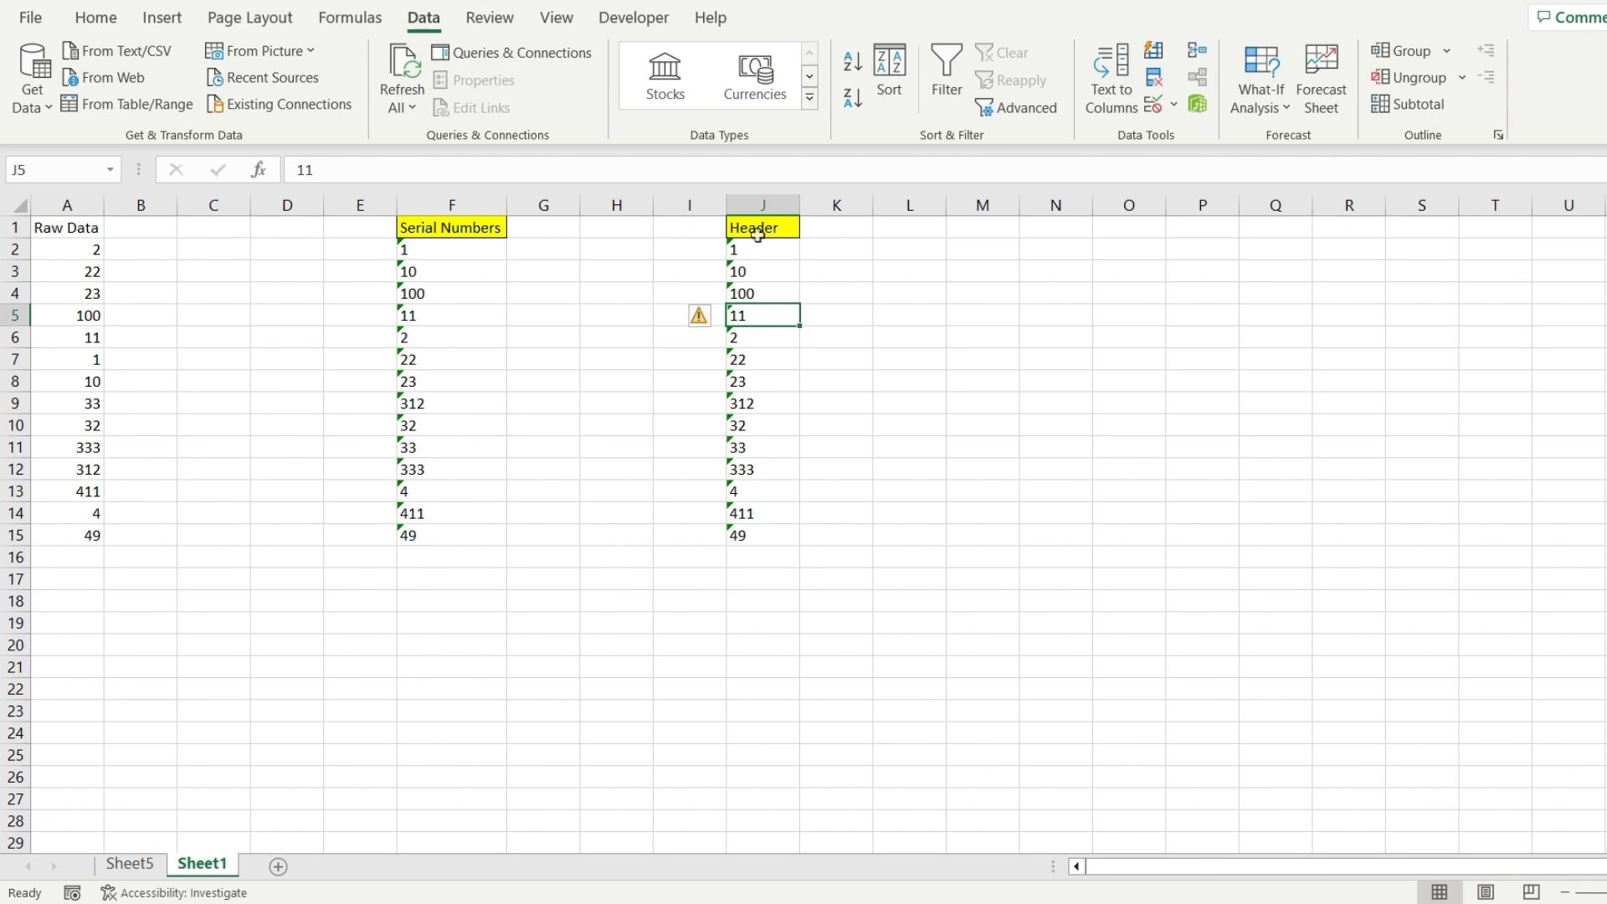
pyautogui.moveTo(766, 575)
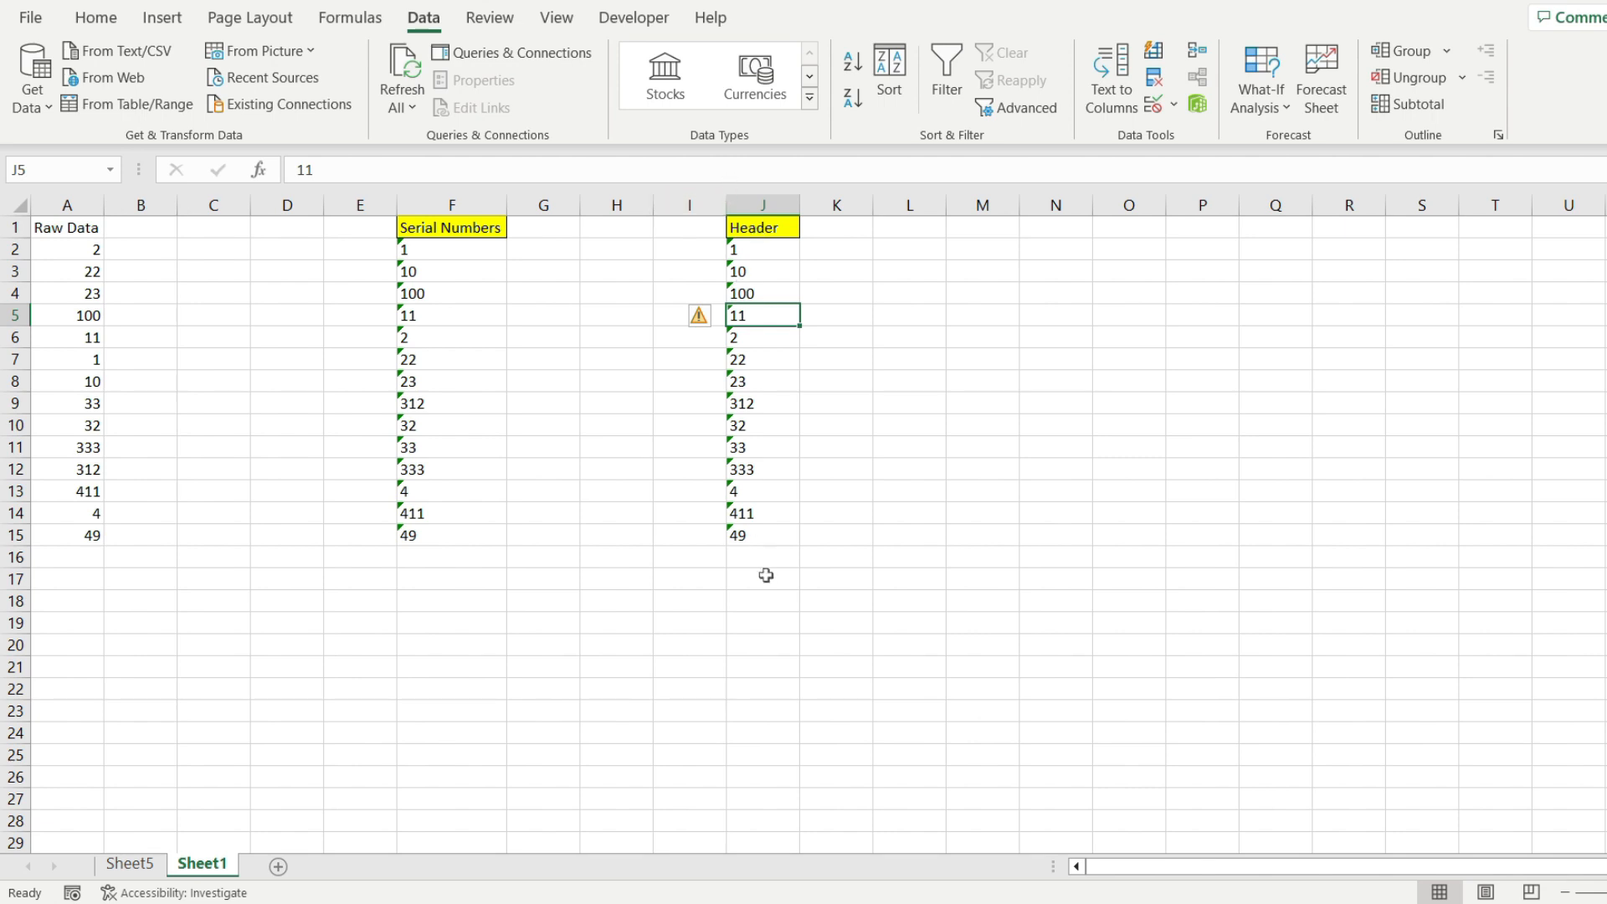
pyautogui.click(762, 228)
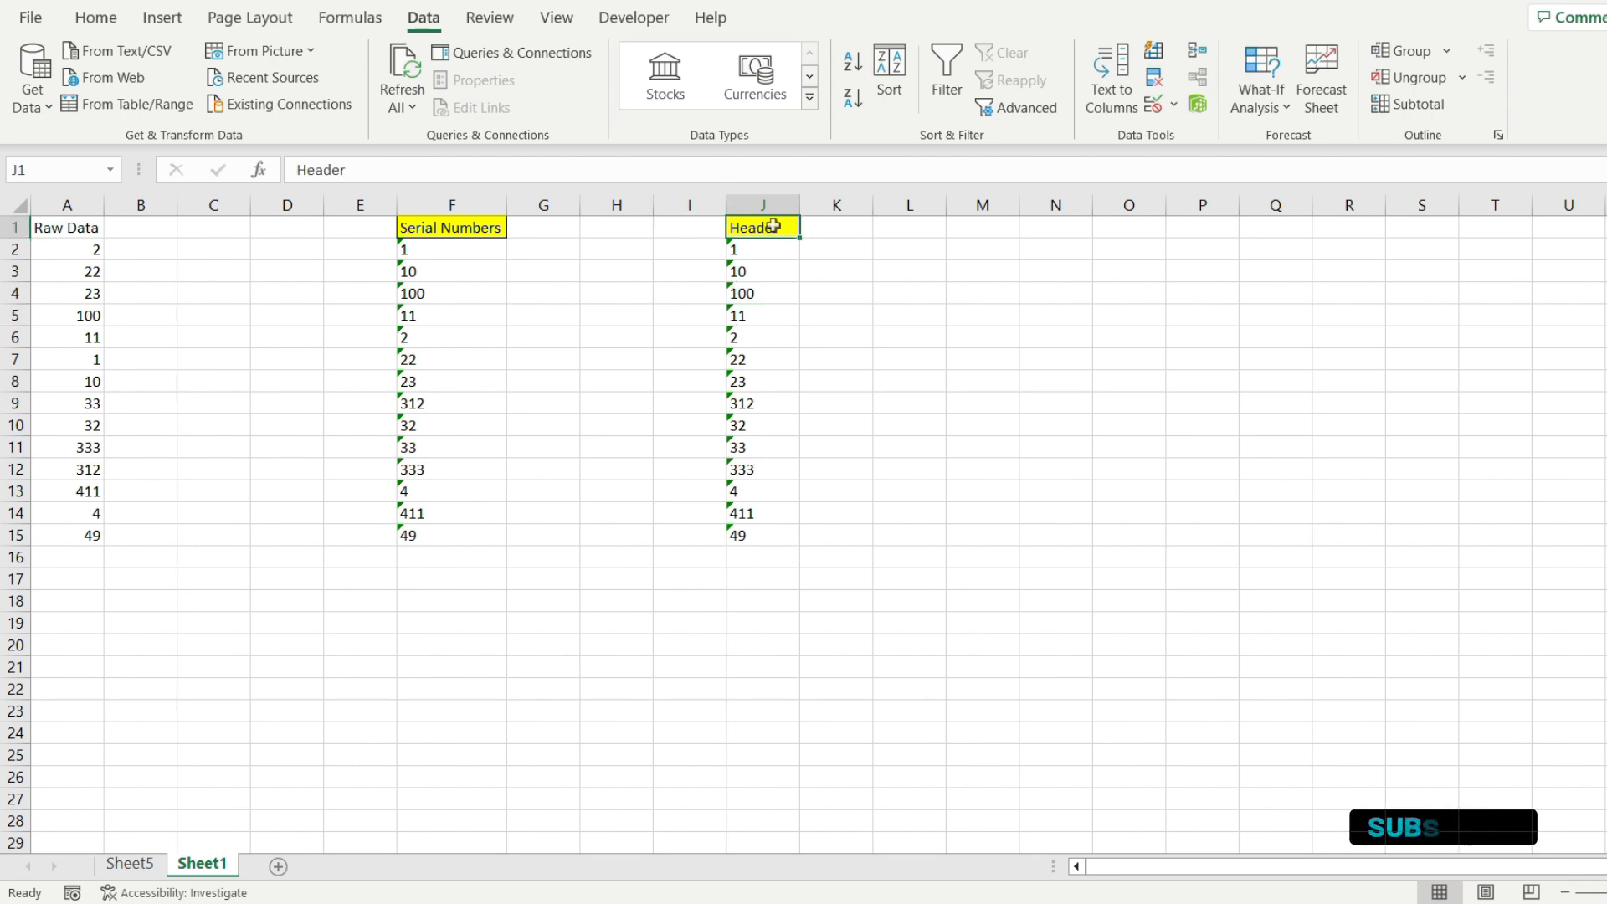